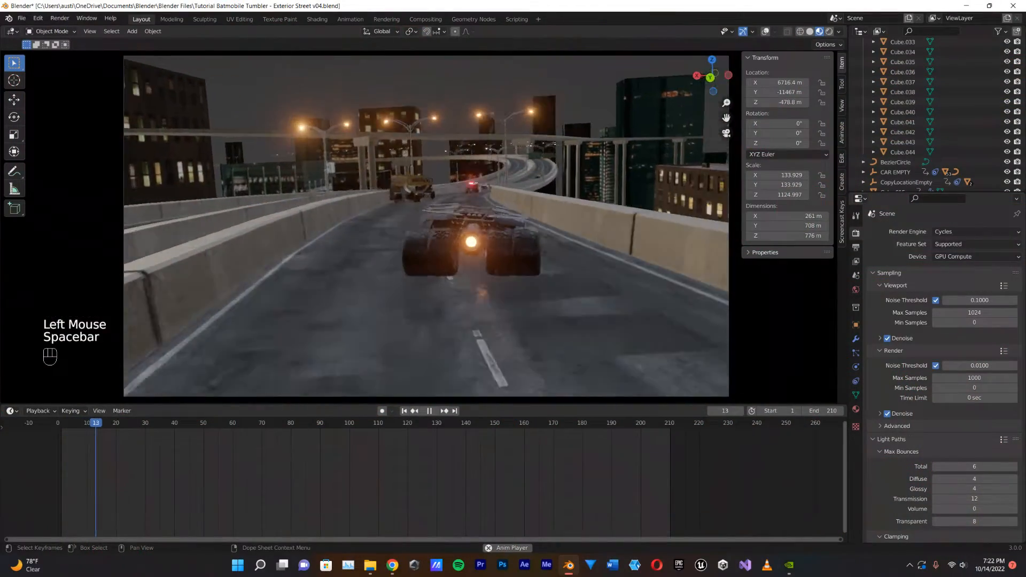
- Play back the chase animation in the viewport and stop it again
{"action": "key", "text": "space"}
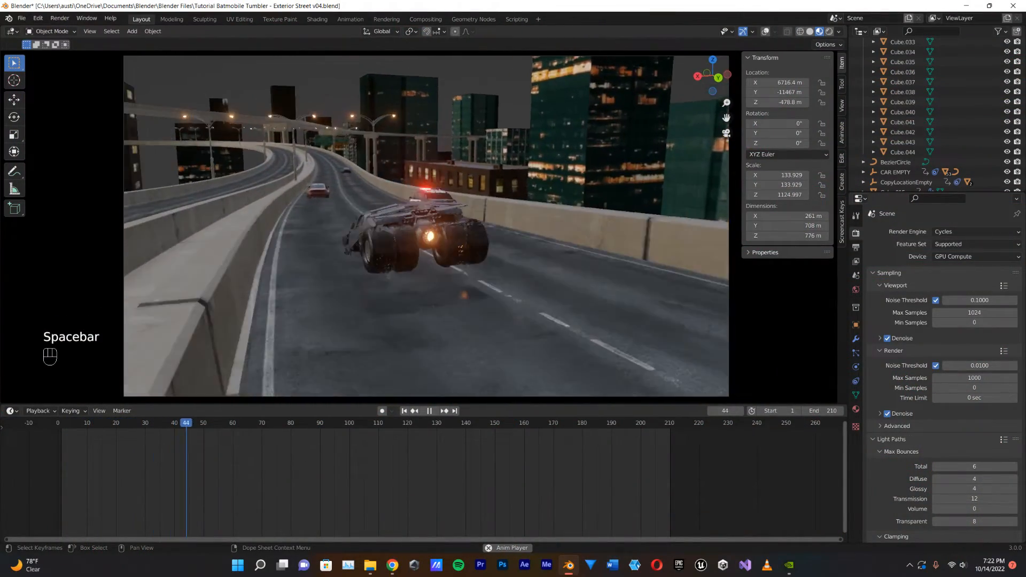
{"action": "key", "text": "space"}
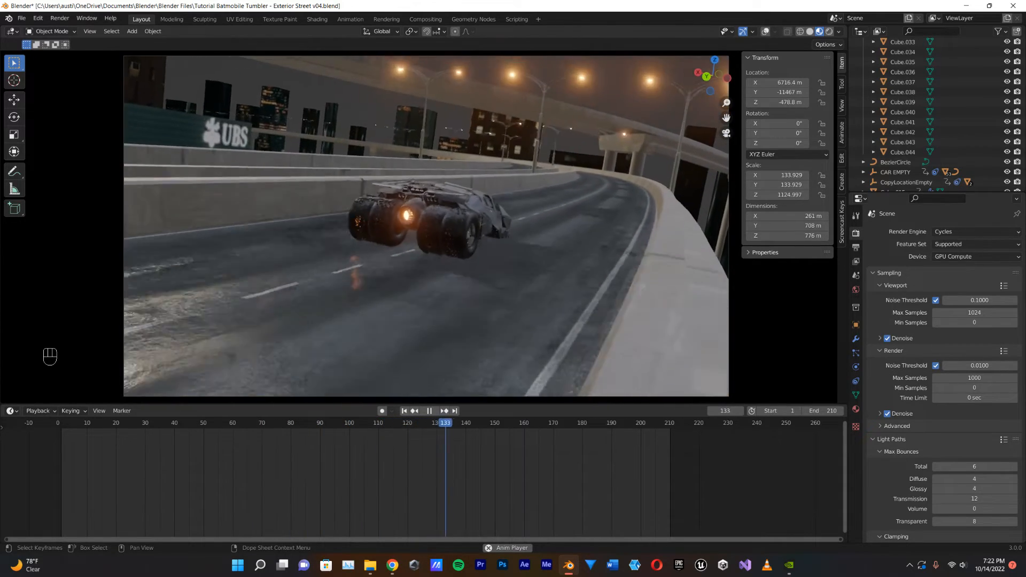
{"action": "left_click", "coordinate": [428, 410]}
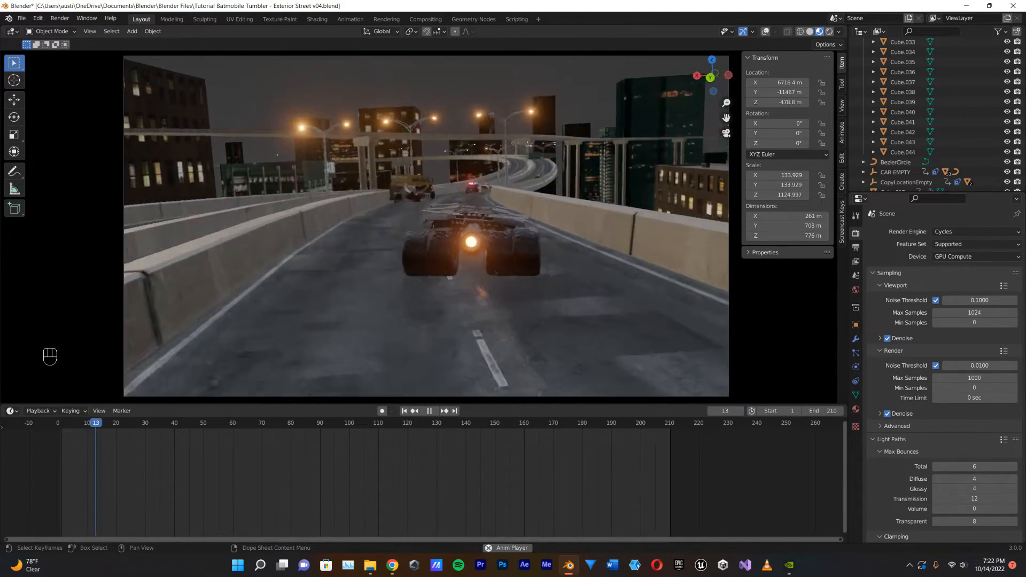
{"action": "key", "text": "space"}
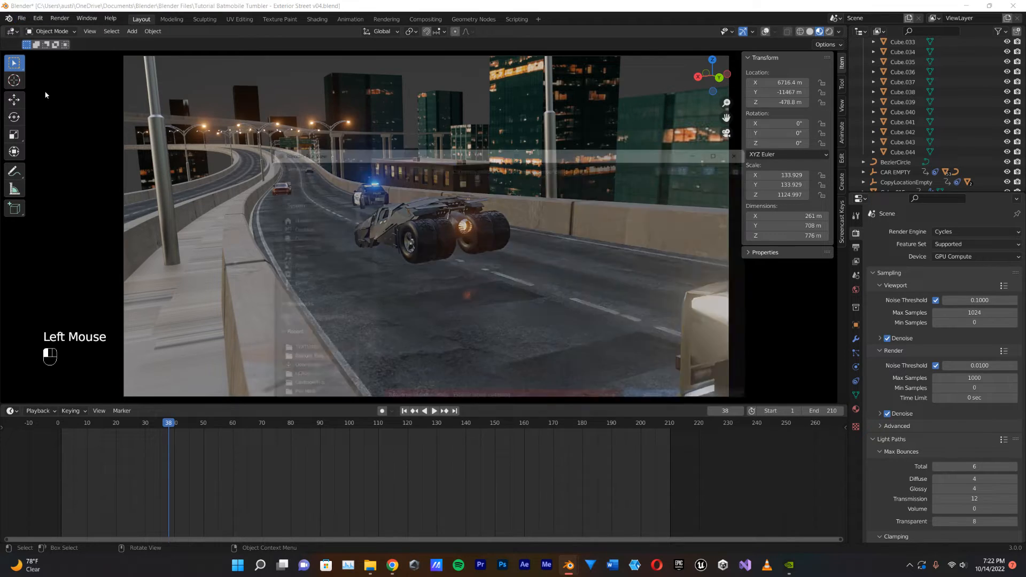
- Save the scene as 'Tutorial Batmobile Tumbler - Exterior Street v04 Light Passes.blend'
{"action": "left_click", "coordinate": [22, 19]}
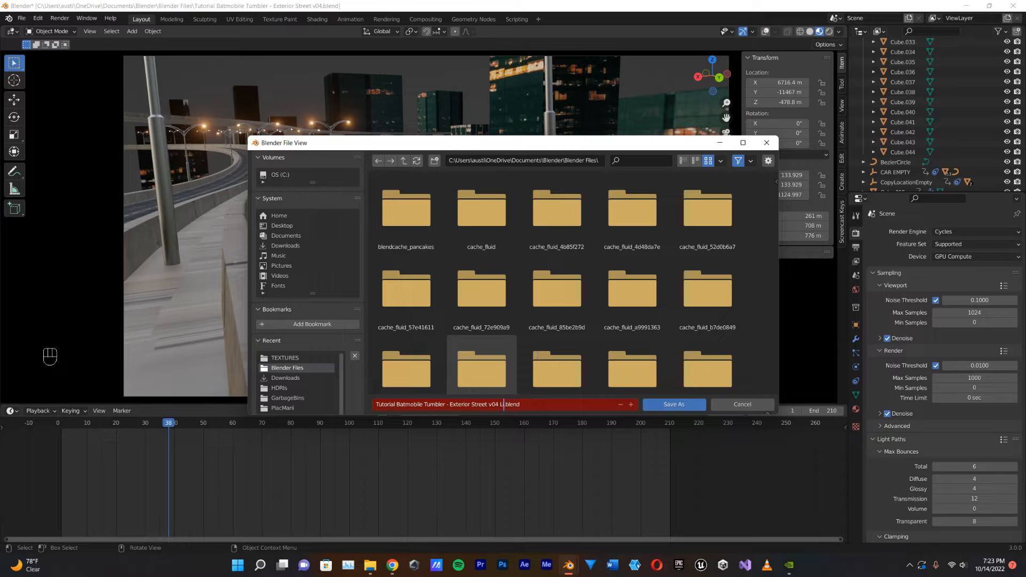
{"action": "type", "text": "Light Pa"}
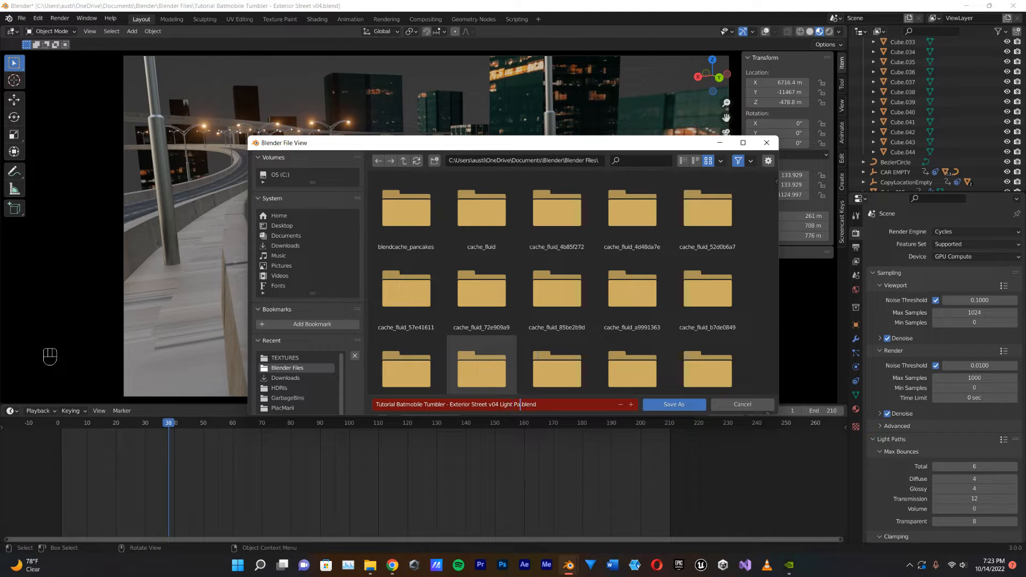
{"action": "type", "text": "Passes"}
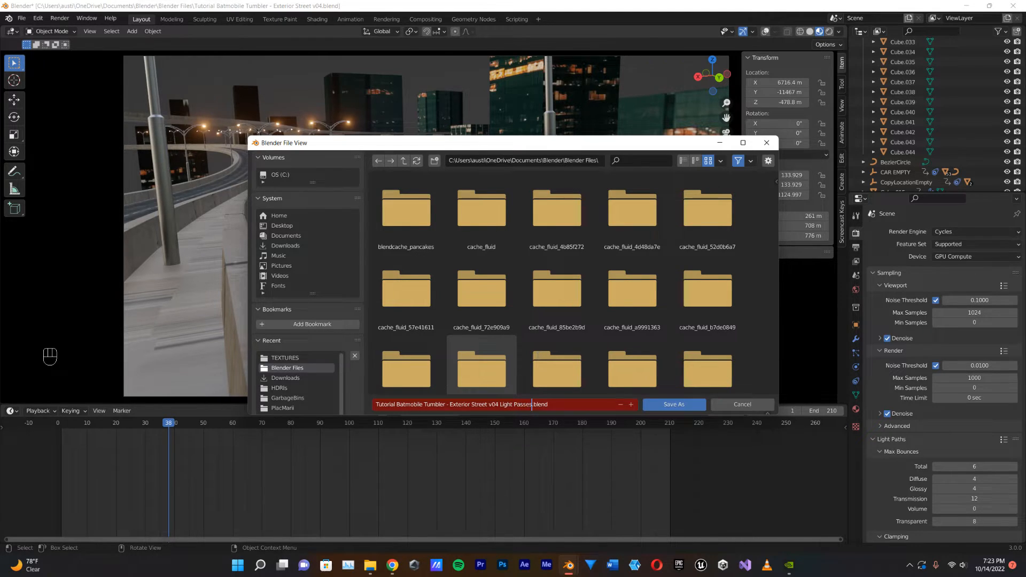
{"action": "left_click", "coordinate": [672, 403]}
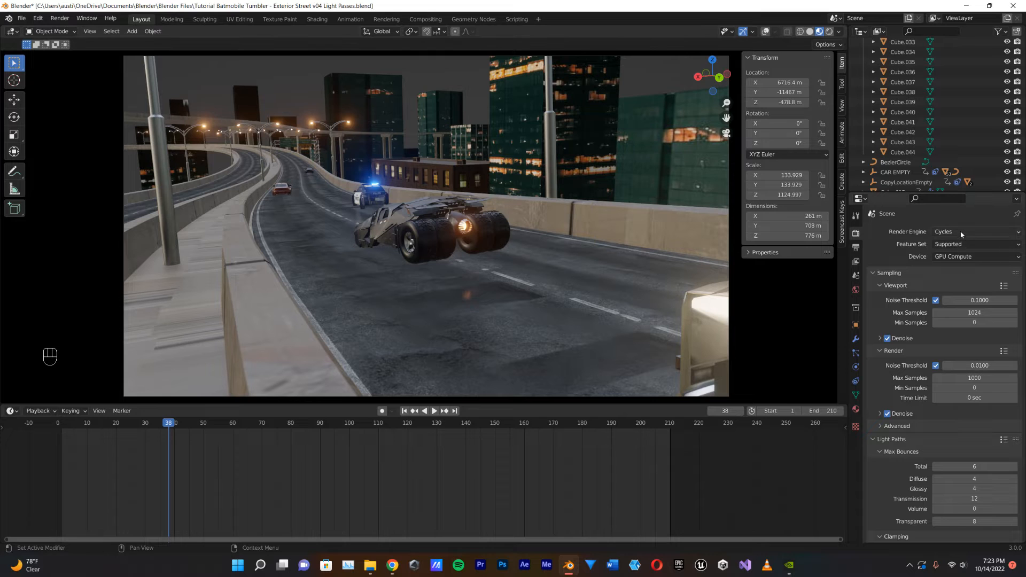
- Set the render engine to Eevee and toggle Bloom off then back on
{"action": "left_click", "coordinate": [974, 231]}
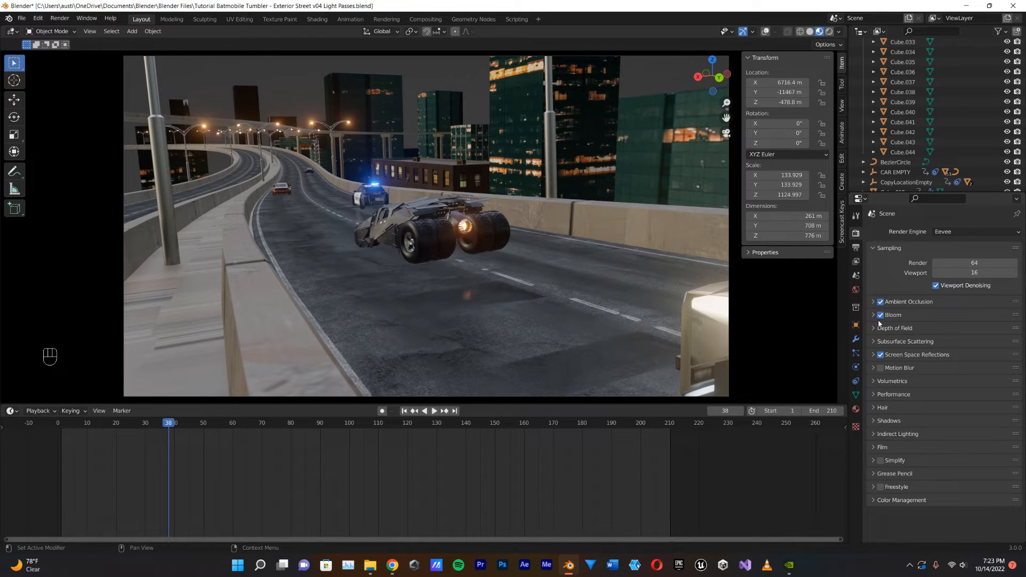
{"action": "left_click", "coordinate": [880, 314]}
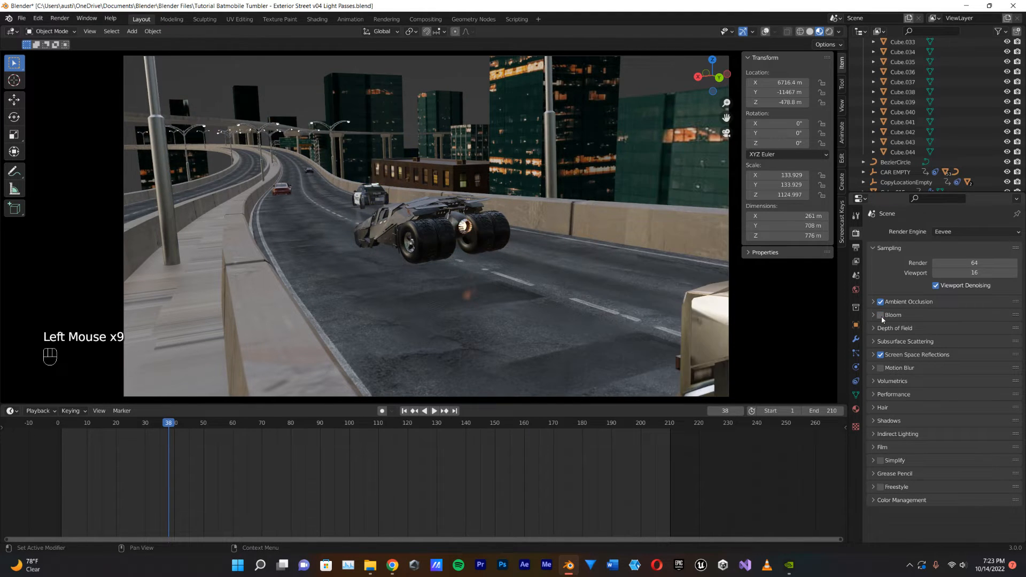
{"action": "left_click", "coordinate": [879, 315]}
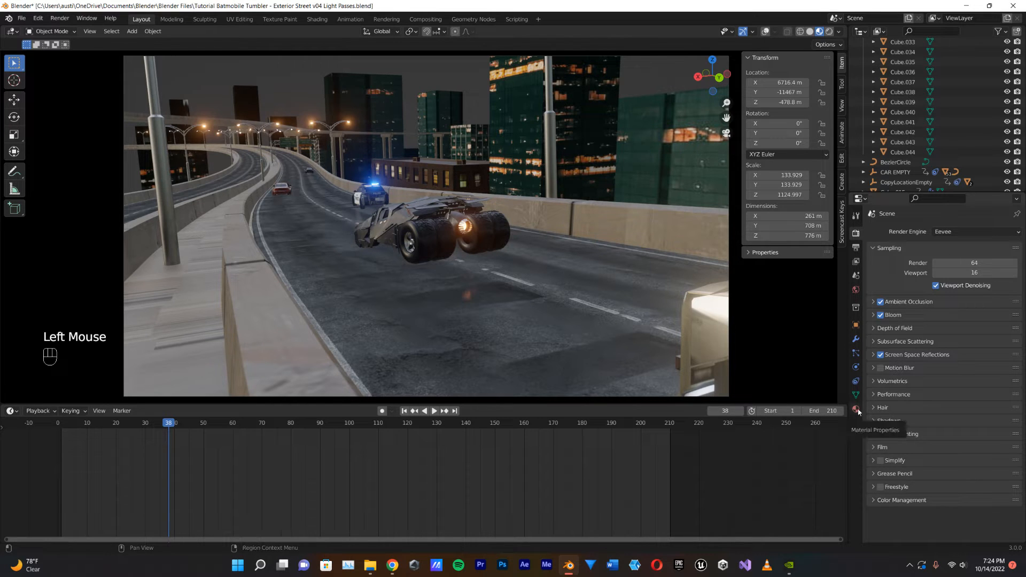
- Create a new material on Cube.028 and name it VANTABLACK
{"action": "left_click", "coordinate": [854, 427]}
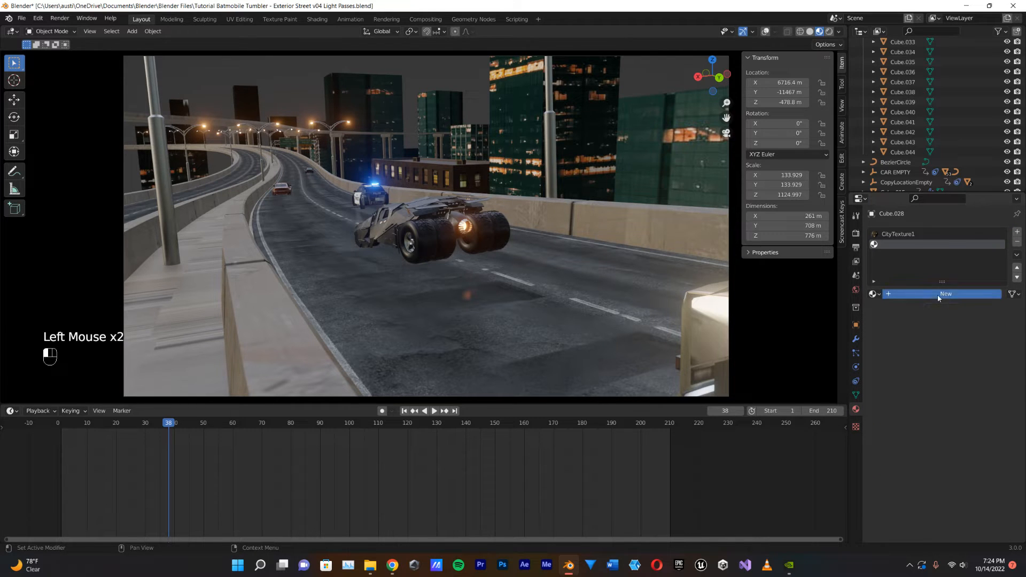
{"action": "left_click", "coordinate": [945, 292]}
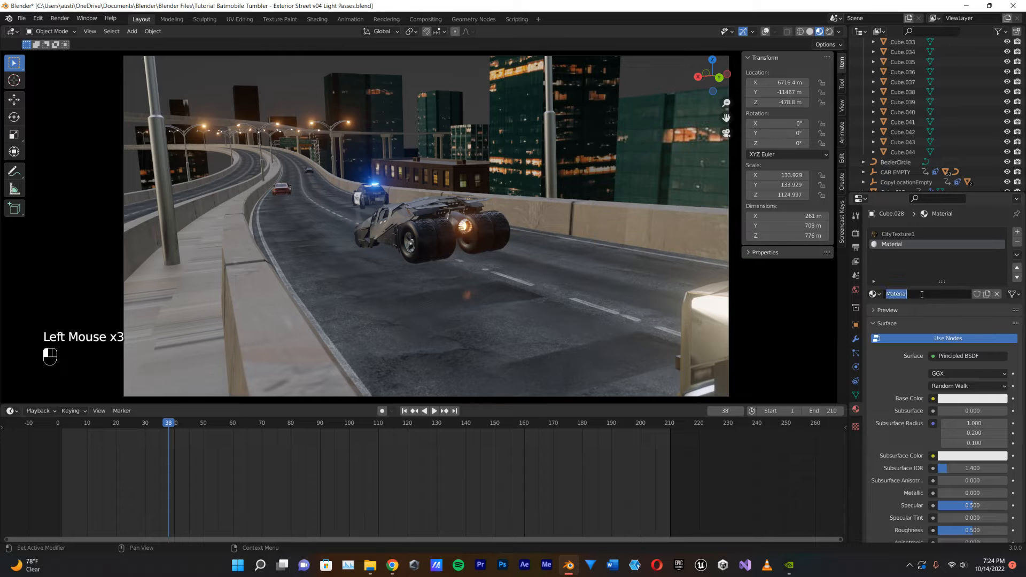
{"action": "type", "text": "VANTABLACK"}
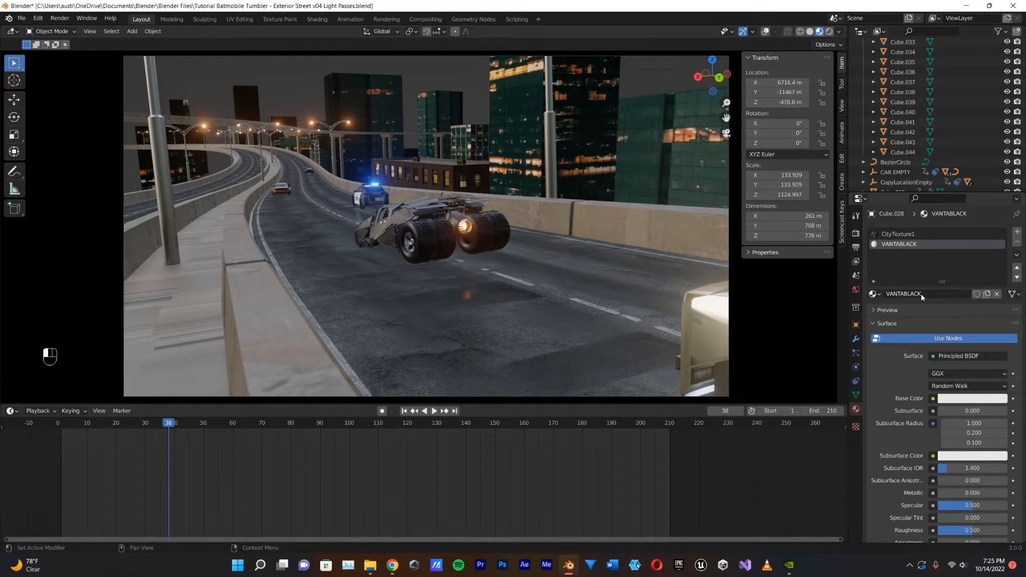
{"action": "mouse_move", "coordinate": [932, 314]}
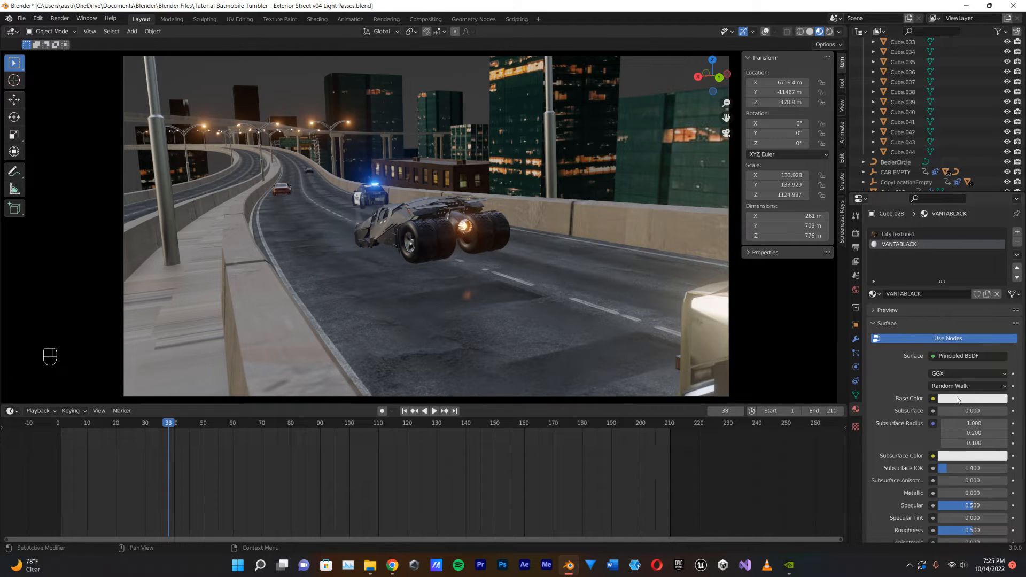
- Give VANTABLACK a black base colour, specular 0 and roughness 1.0
{"action": "left_click", "coordinate": [971, 399]}
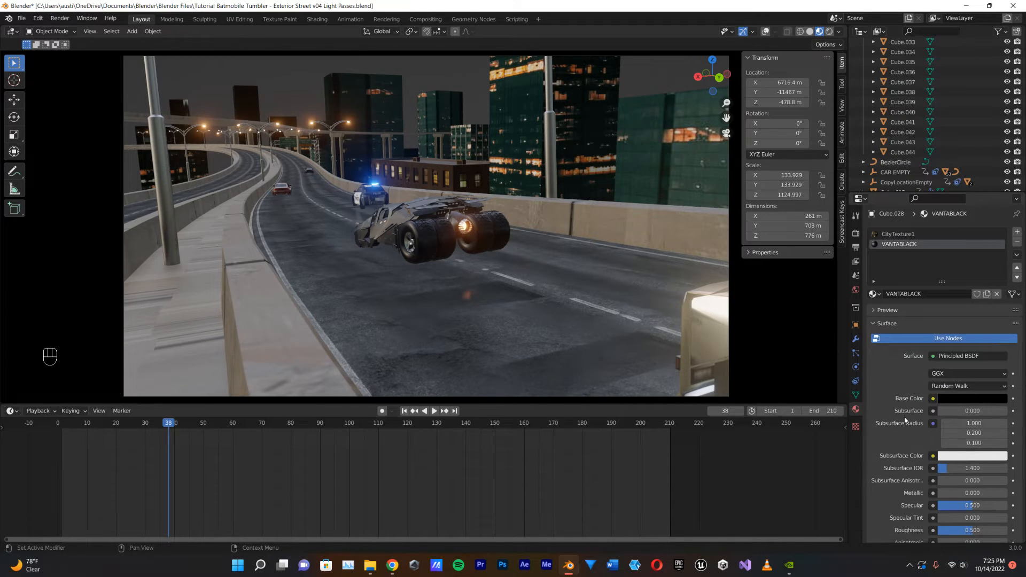
{"action": "scroll", "scroll_direction": "down", "scroll_amount": 3}
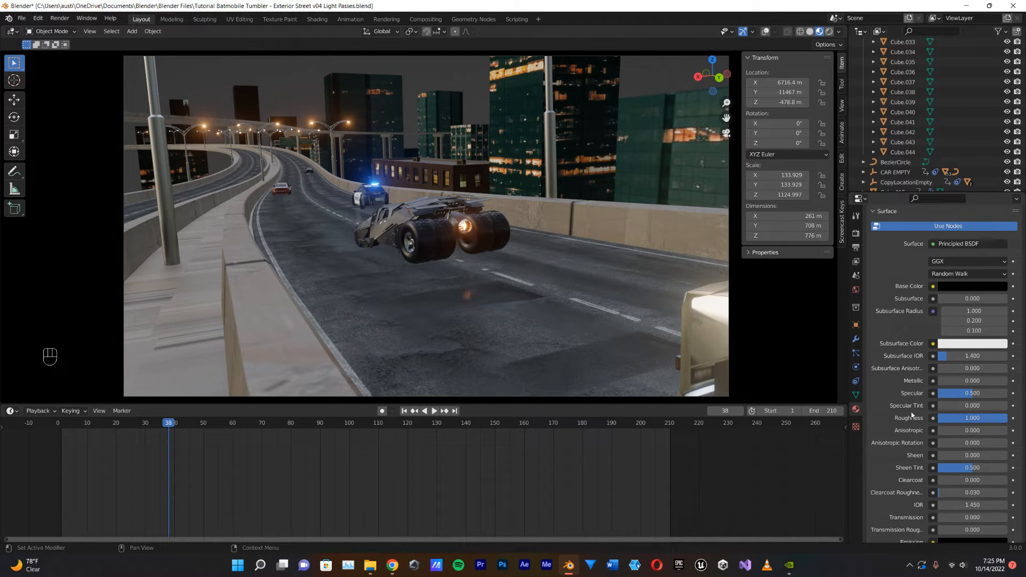
{"action": "mouse_move", "coordinate": [887, 432]}
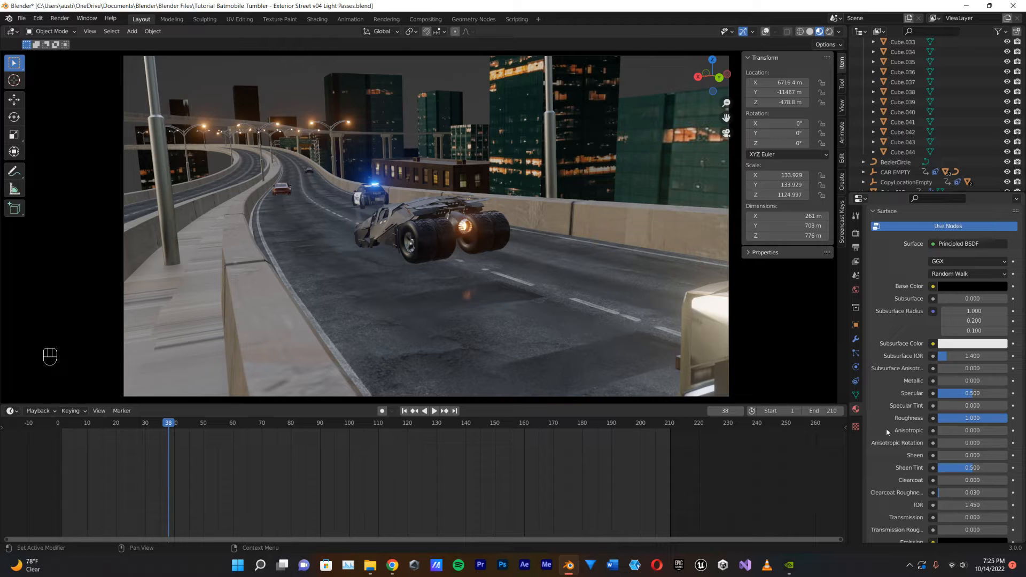
{"action": "left_click", "coordinate": [971, 393]}
{"action": "type", "text": "0.000"}
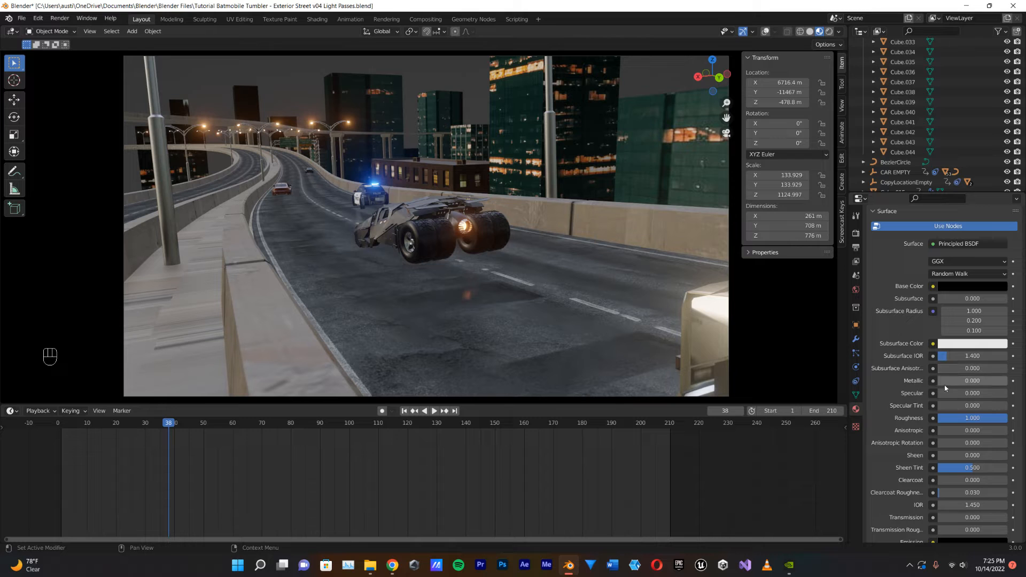
{"action": "scroll", "scroll_direction": "down", "scroll_amount": 3}
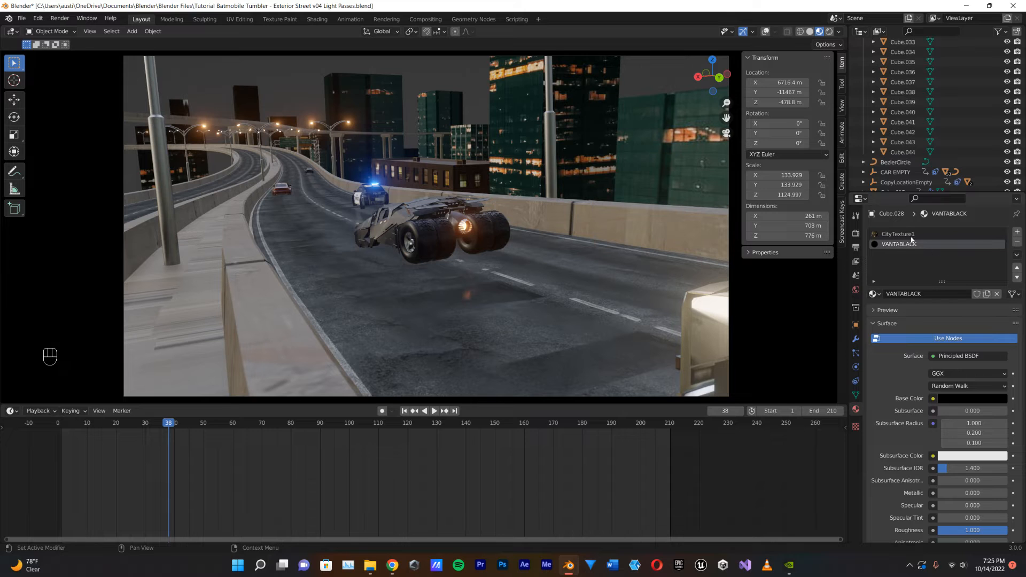
- View the CityTexture1 slot, leave camera view and pick a CityTexture2 glass building
{"action": "left_click", "coordinate": [898, 234]}
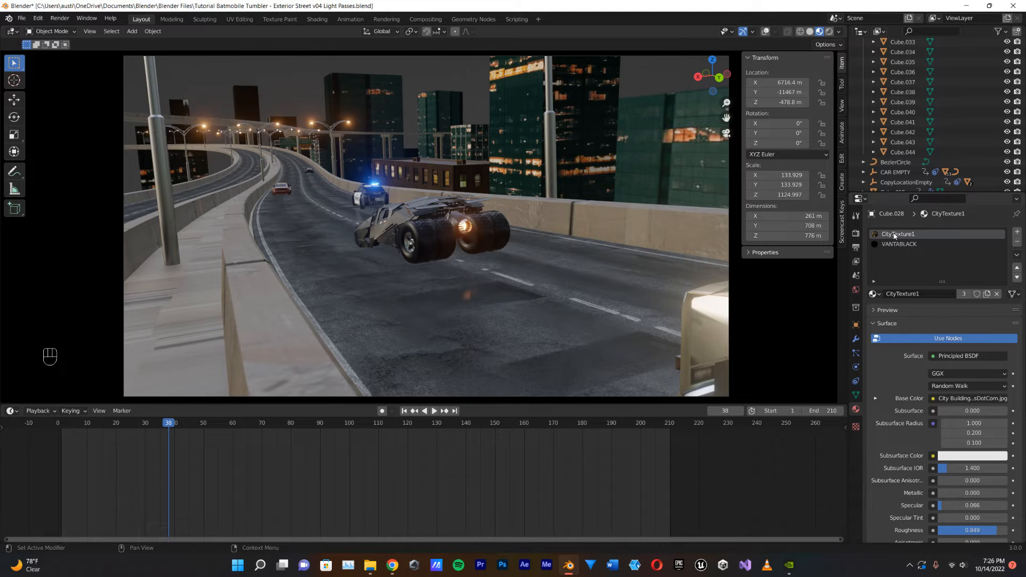
{"action": "key", "text": "Delete"}
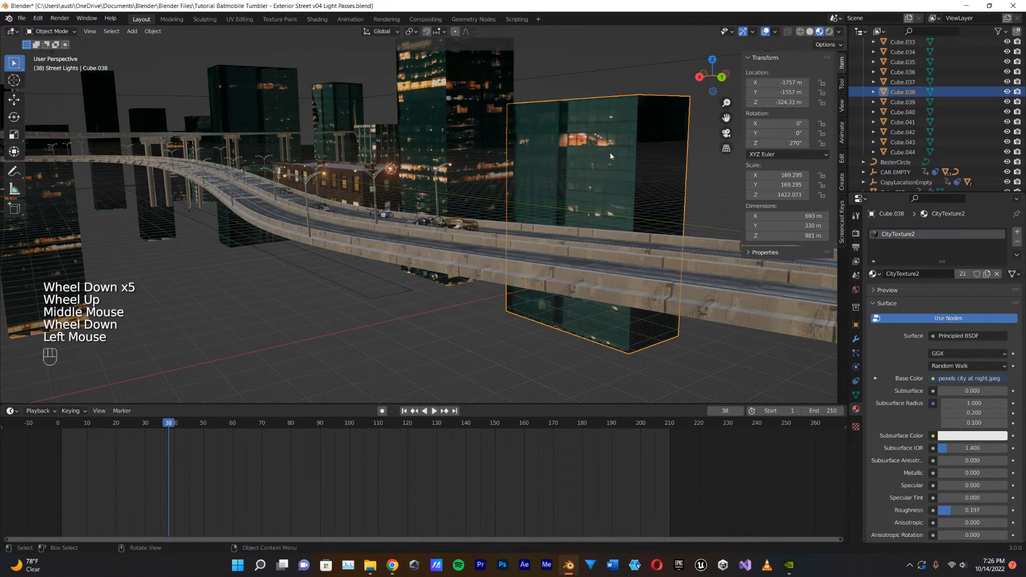
- Assign VANTABLACK to the glass buildings by searching 'van' in the material browser
{"action": "left_click", "coordinate": [874, 273]}
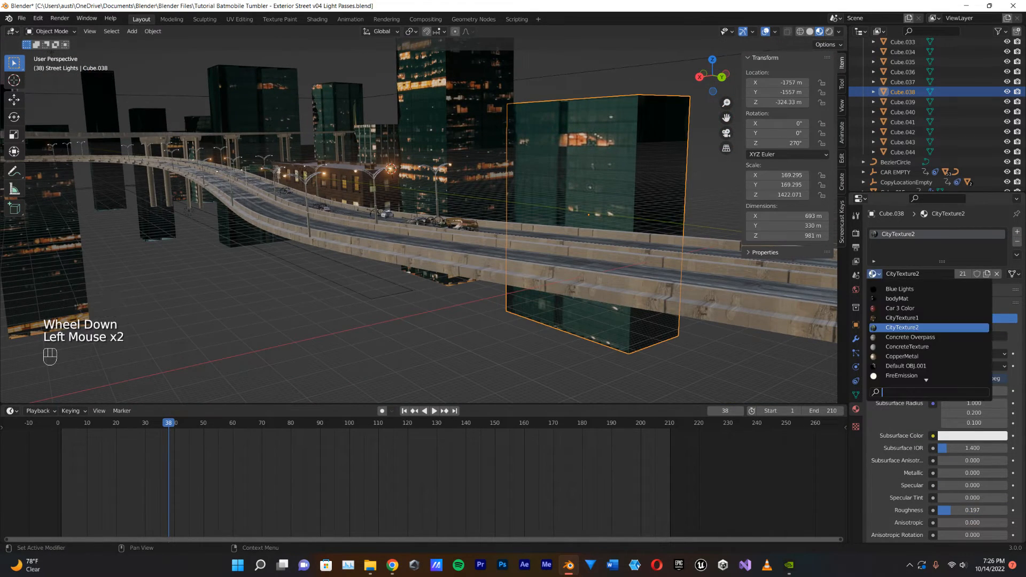
{"action": "type", "text": "van"}
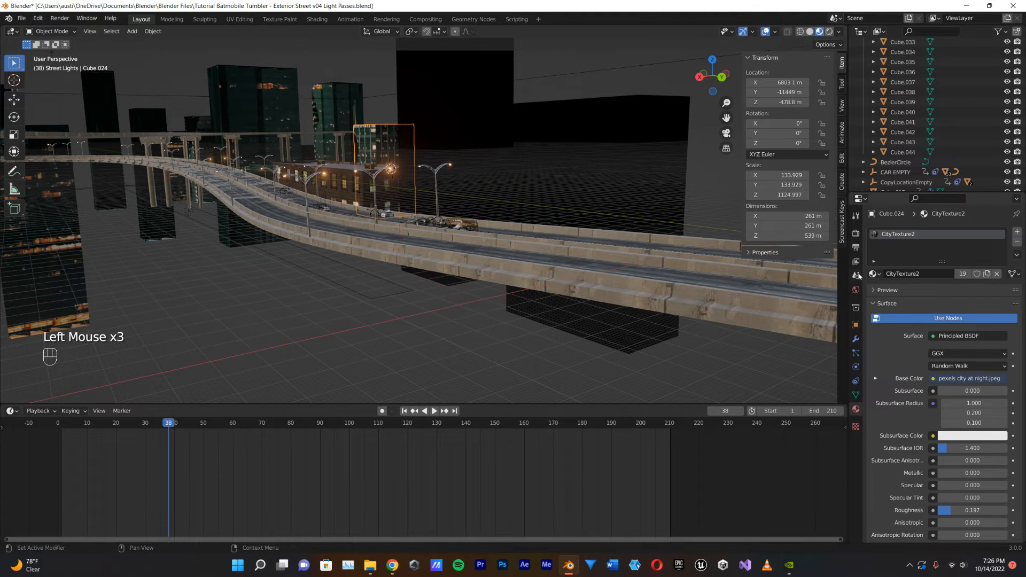
{"action": "left_click", "coordinate": [872, 274]}
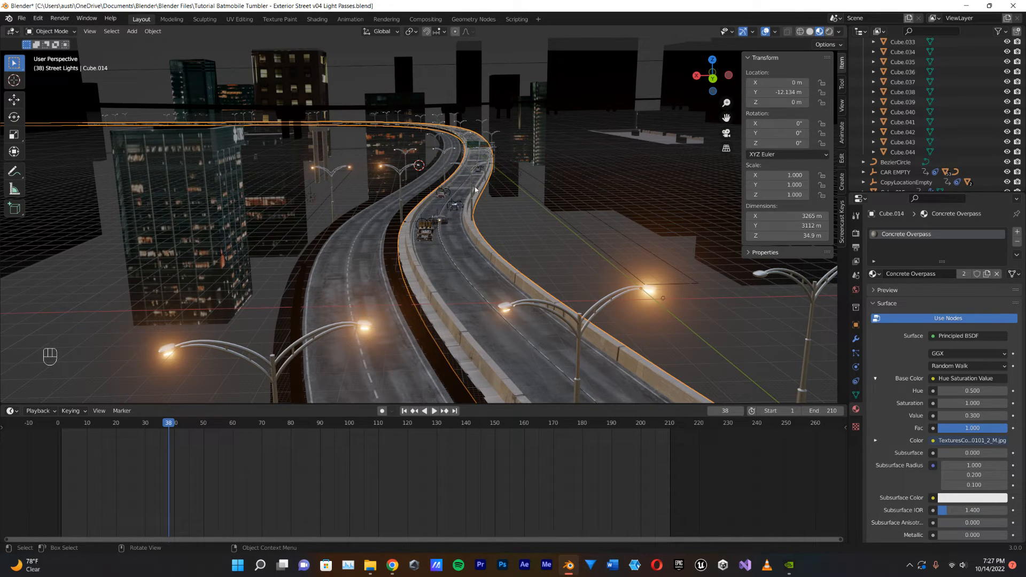
{"action": "mouse_move", "coordinate": [460, 244]}
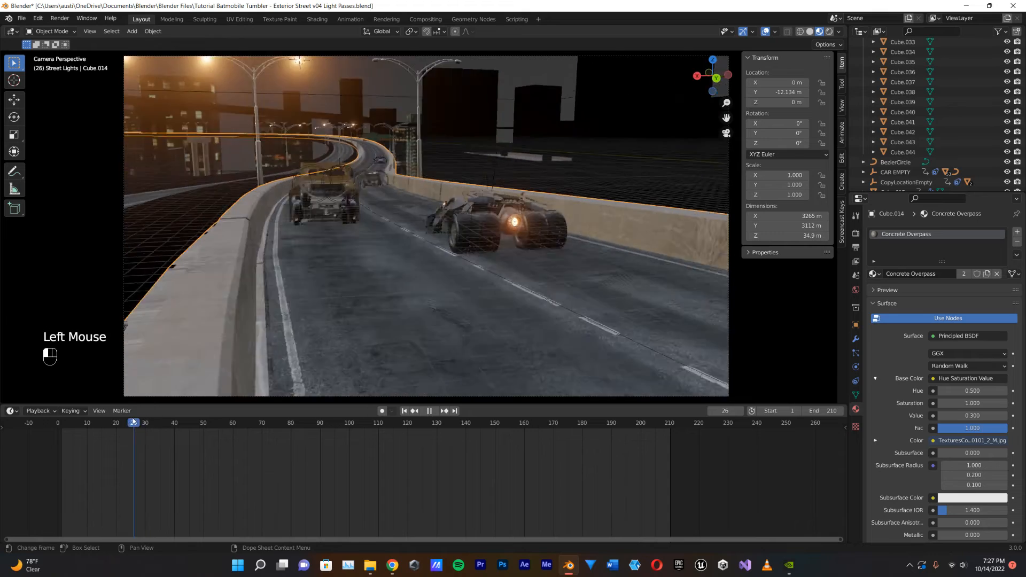
- Delete an unneeded object and assign VANTABLACK to the fuel truck
{"action": "left_click", "coordinate": [170, 422]}
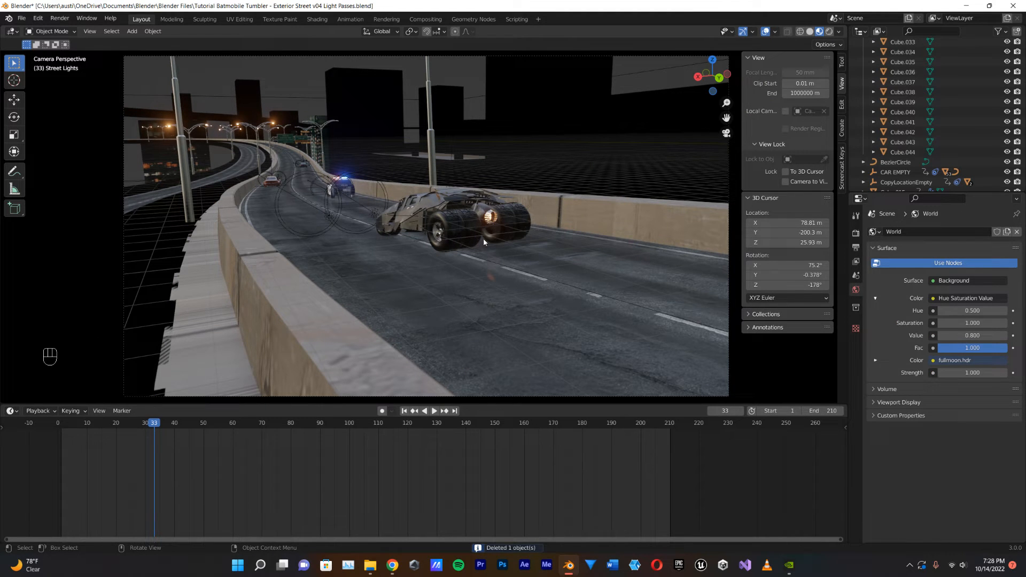
{"action": "key", "text": "ctrl+z"}
{"action": "type", "text": "vant"}
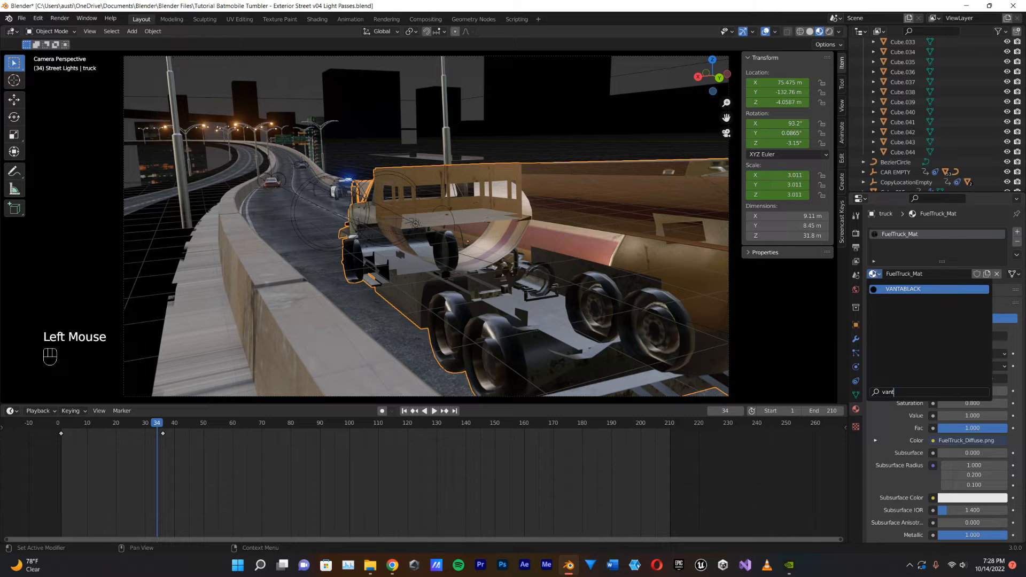
{"action": "left_click", "coordinate": [903, 289]}
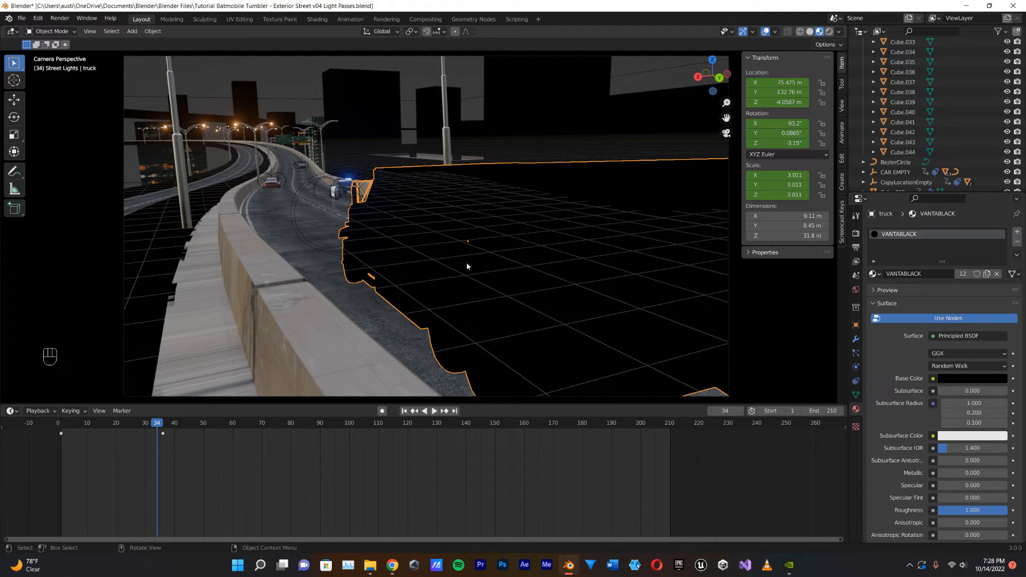
{"action": "mouse_move", "coordinate": [491, 333]}
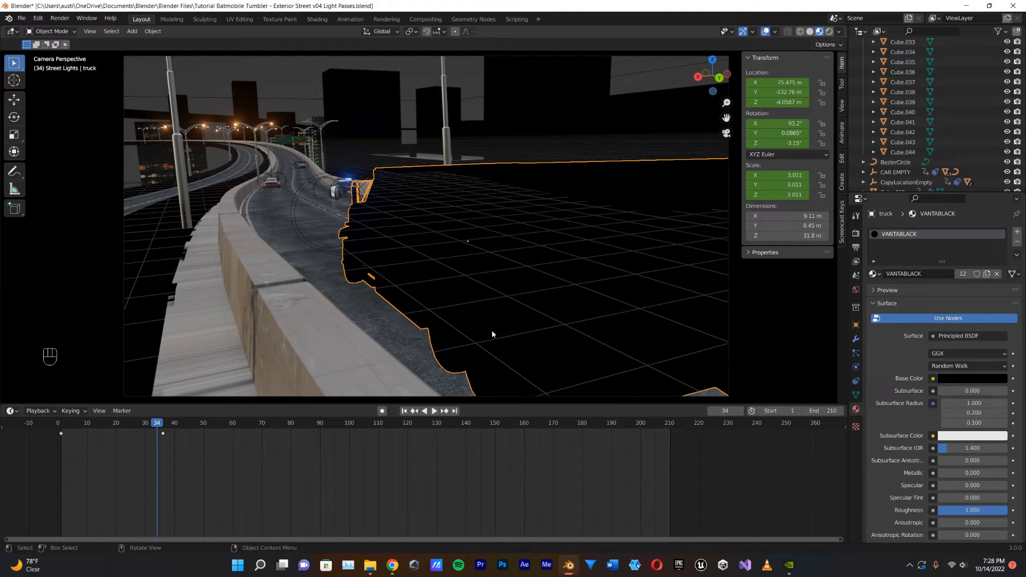
{"action": "mouse_move", "coordinate": [273, 249]}
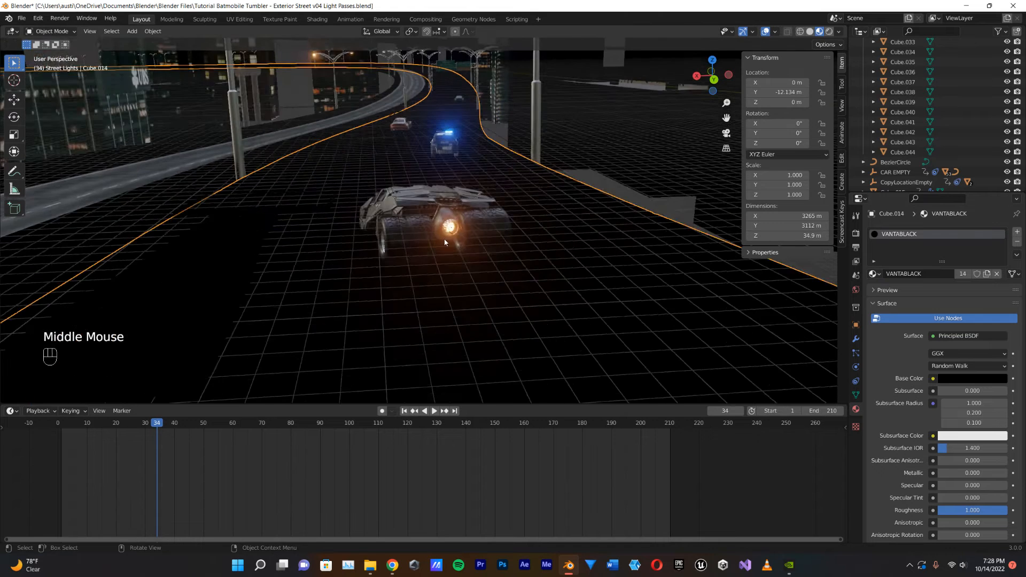
- Preview the light-only shot through the scene camera and show the Output Properties
{"action": "key", "text": "space"}
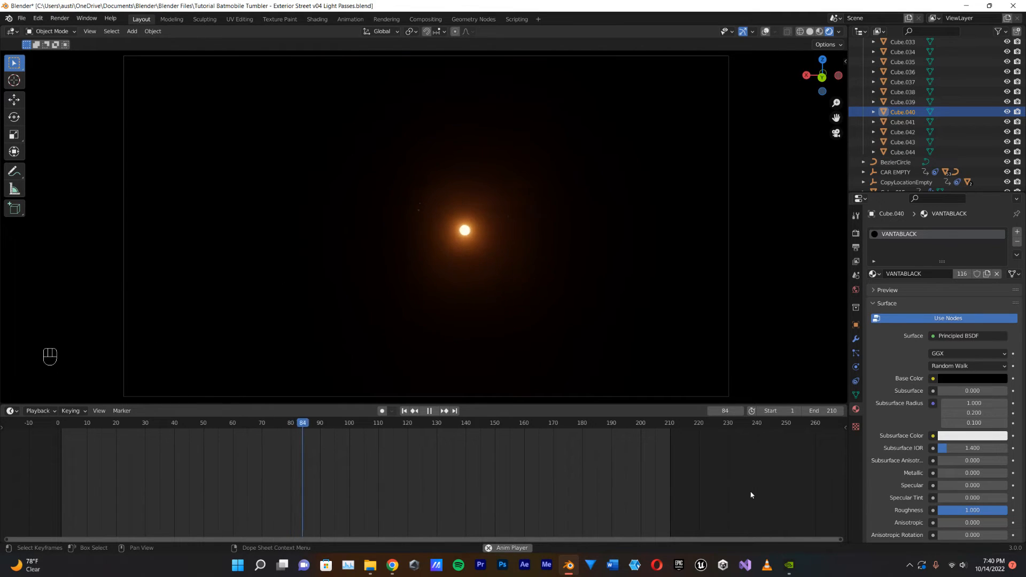
{"action": "left_click", "coordinate": [430, 410]}
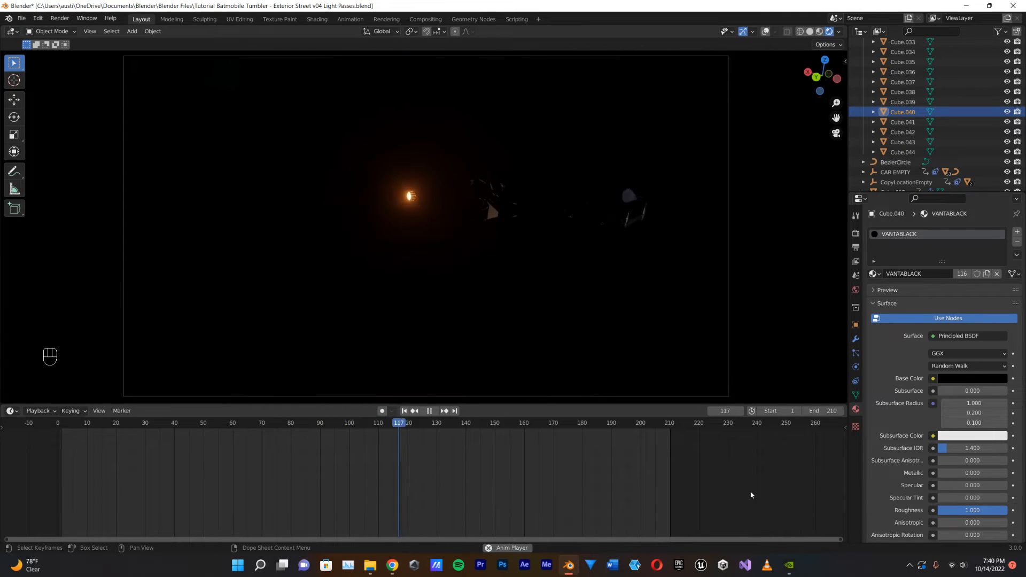
{"action": "left_click", "coordinate": [430, 410]}
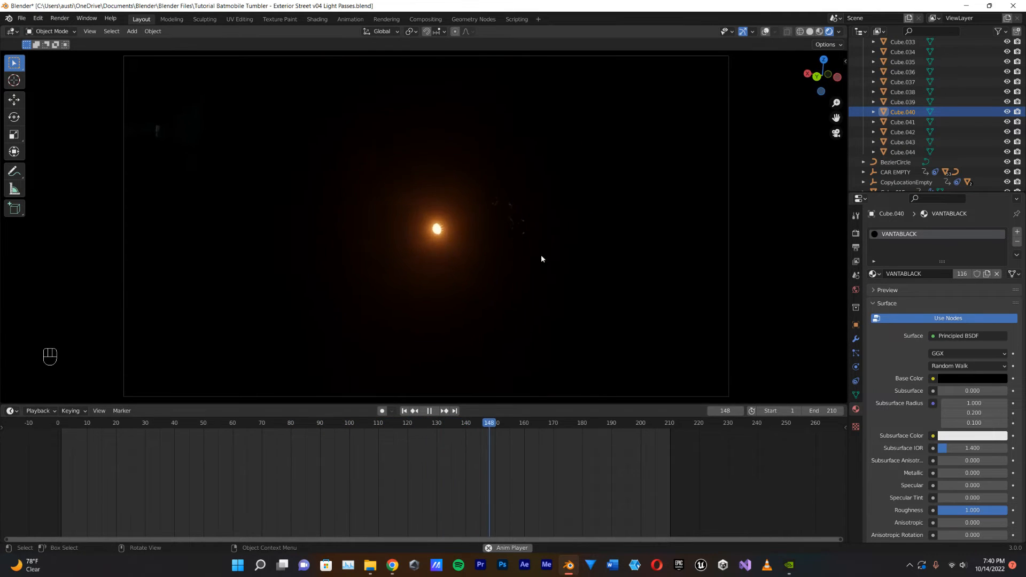
{"action": "left_click", "coordinate": [430, 410]}
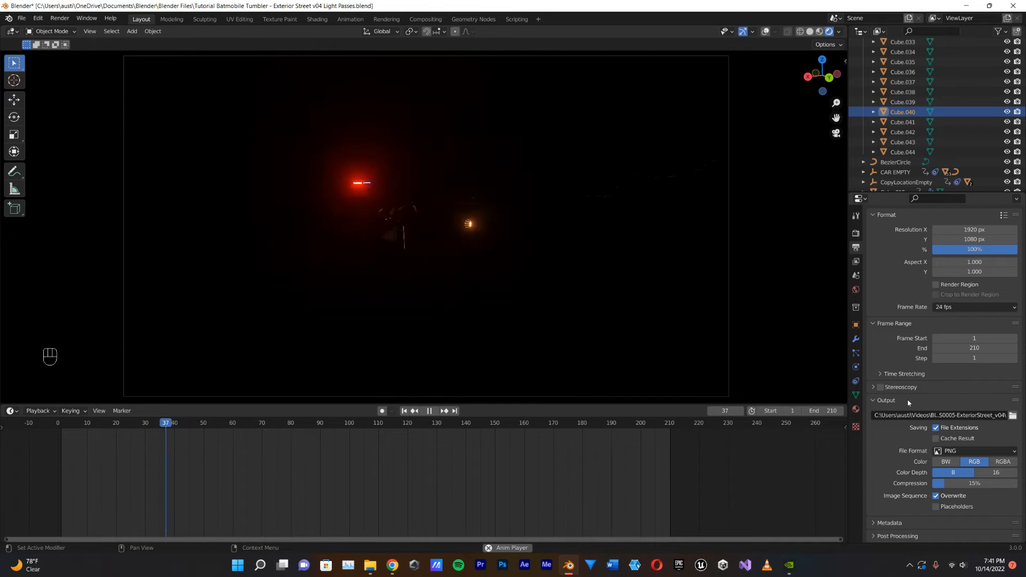
- Point the render output to a new TutorialLightPass folder in the parent renders folder
{"action": "scroll", "scroll_direction": "down", "scroll_amount": 3}
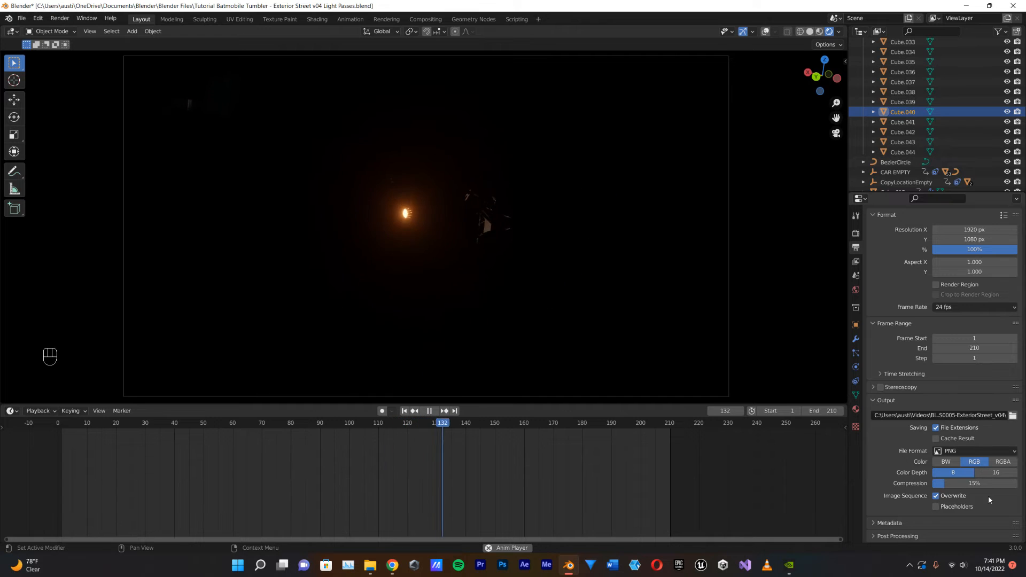
{"action": "key", "text": "space"}
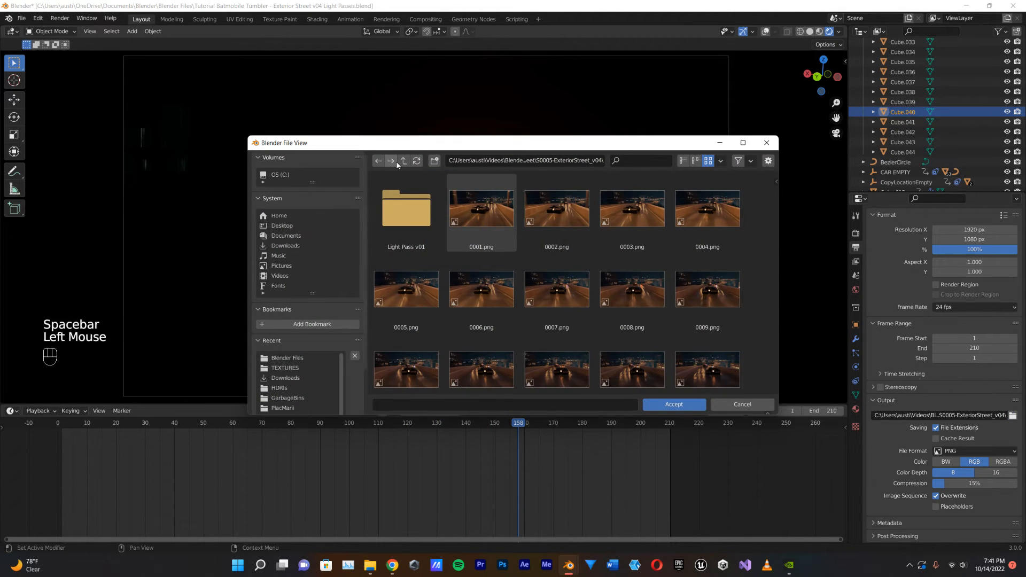
{"action": "left_click", "coordinate": [403, 161]}
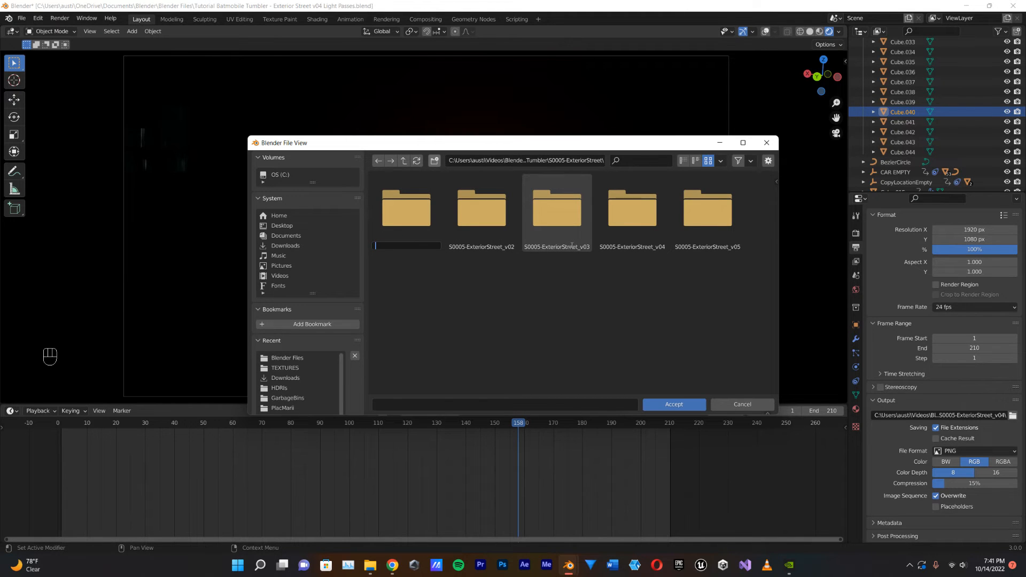
{"action": "type", "text": "TutorialLightPass\\"}
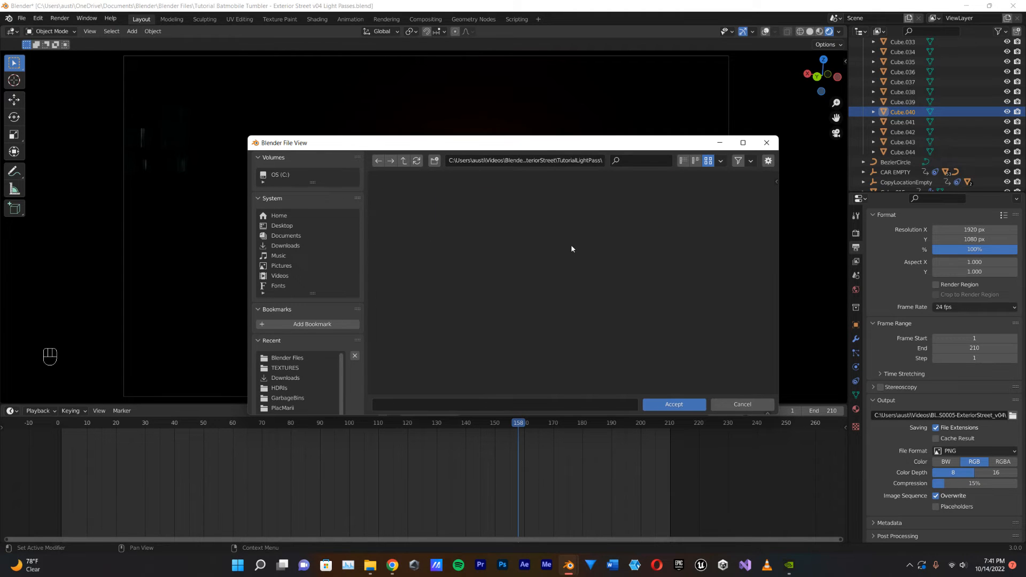
{"action": "left_click", "coordinate": [672, 403]}
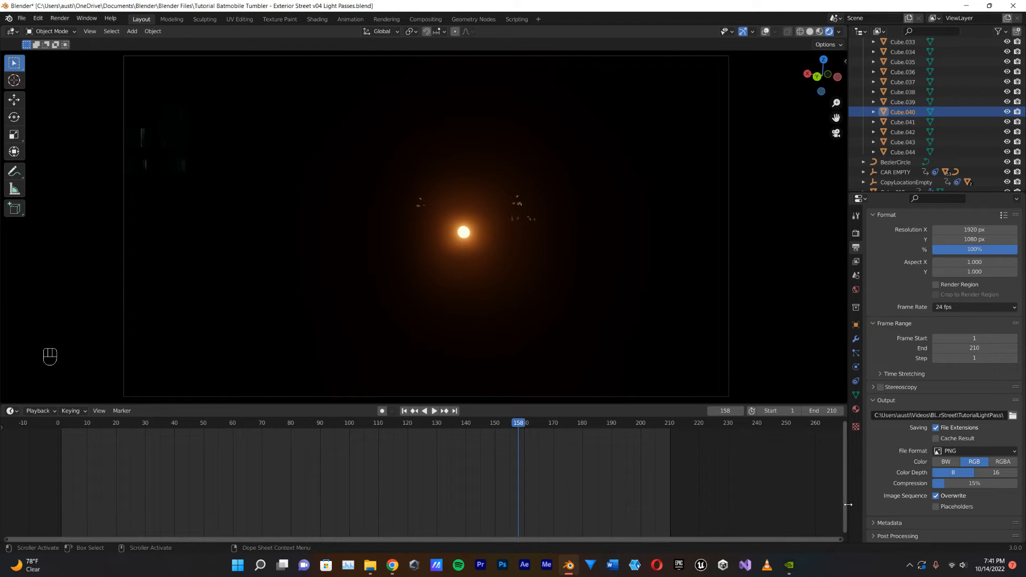
- Render all 210 frames as a PNG sequence with Ctrl+F12, then move to After Effects
{"action": "key", "text": "ctrl"}
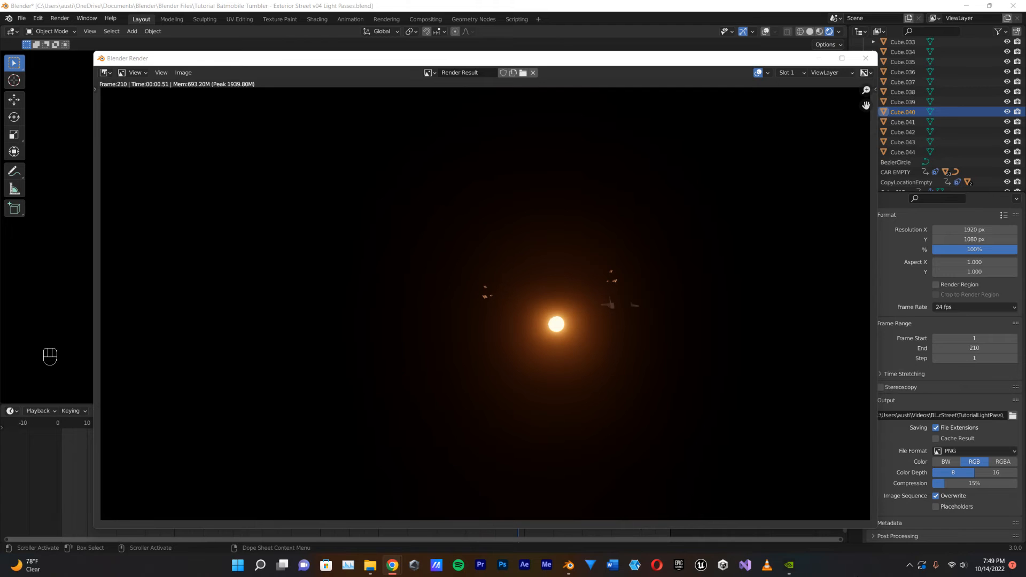
{"action": "mouse_move", "coordinate": [524, 556]}
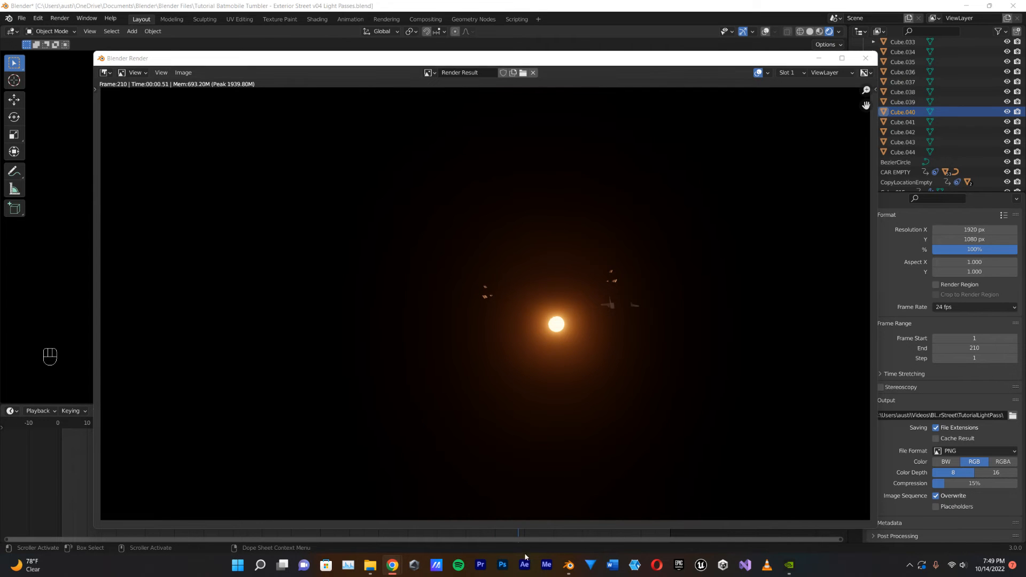
{"action": "left_click", "coordinate": [523, 565]}
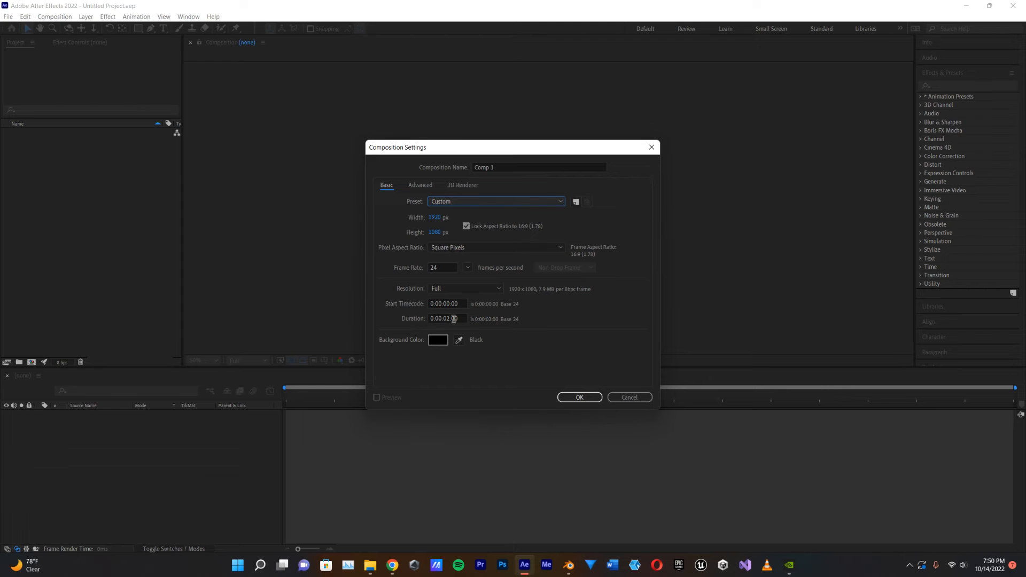
{"action": "mouse_move", "coordinate": [520, 203]}
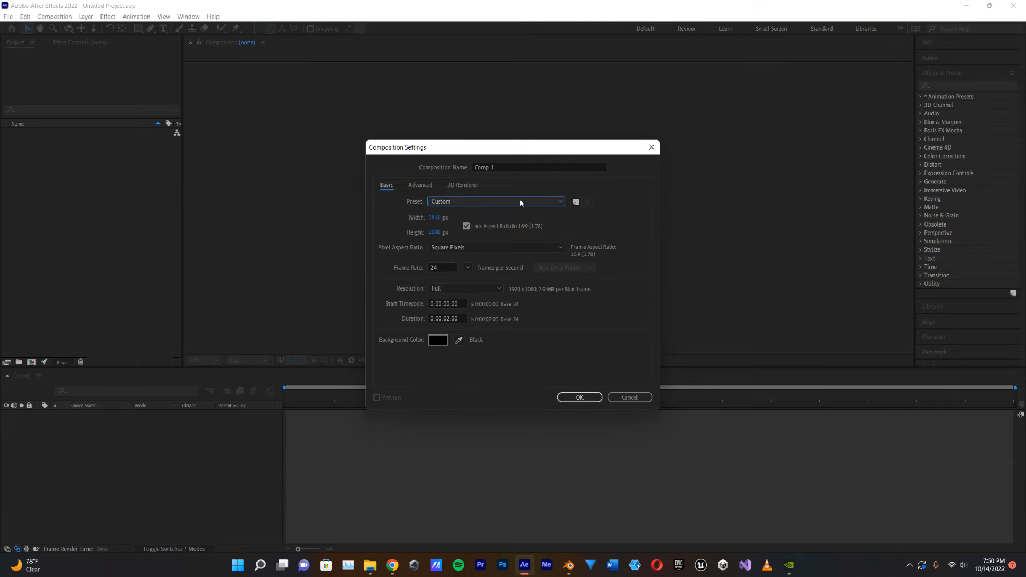
{"action": "mouse_move", "coordinate": [578, 397]}
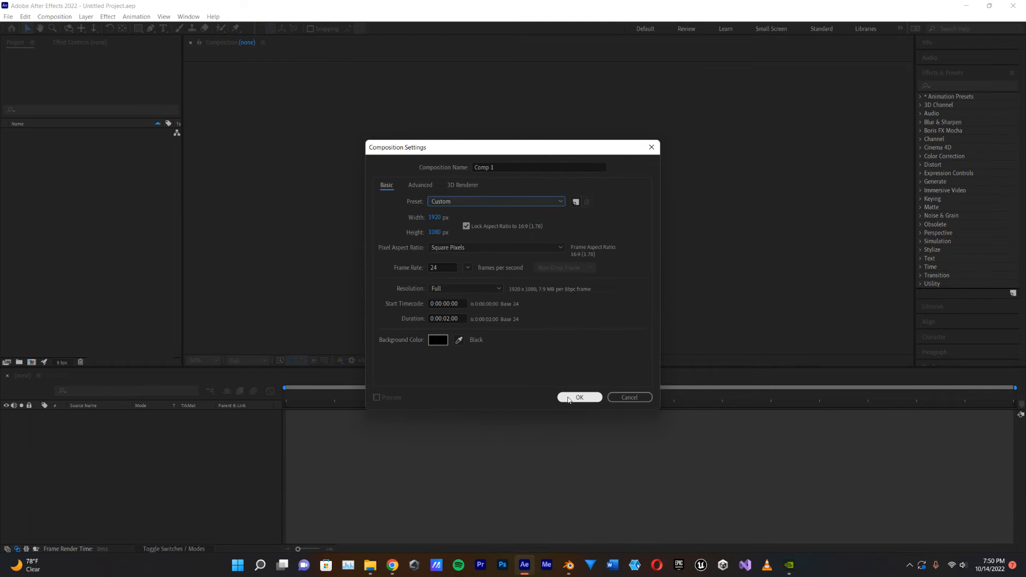
- Confirm Comp 1 as a 1920×1080, 24 fps composition
{"action": "left_click", "coordinate": [578, 398]}
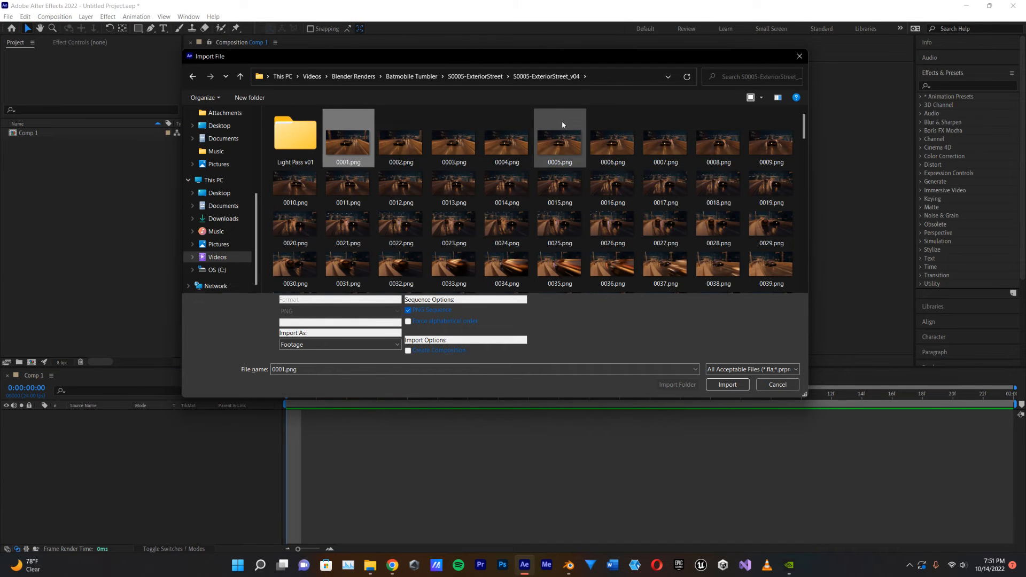
{"action": "mouse_move", "coordinate": [348, 142]}
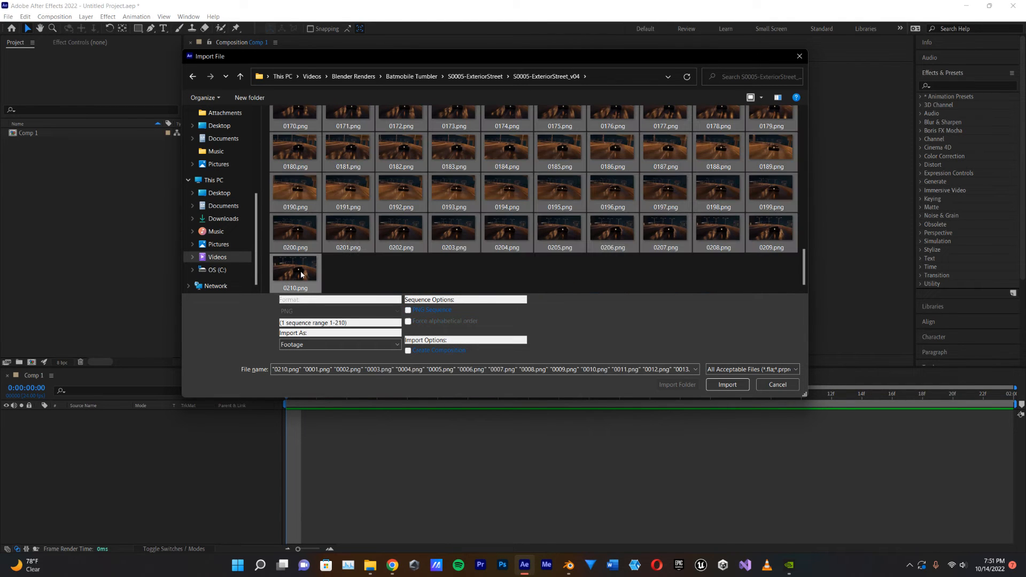
- Import the 210-frame S0005-ExteriorStreet_v04 PNG sequence and make a new comp from it
{"action": "left_click", "coordinate": [409, 310]}
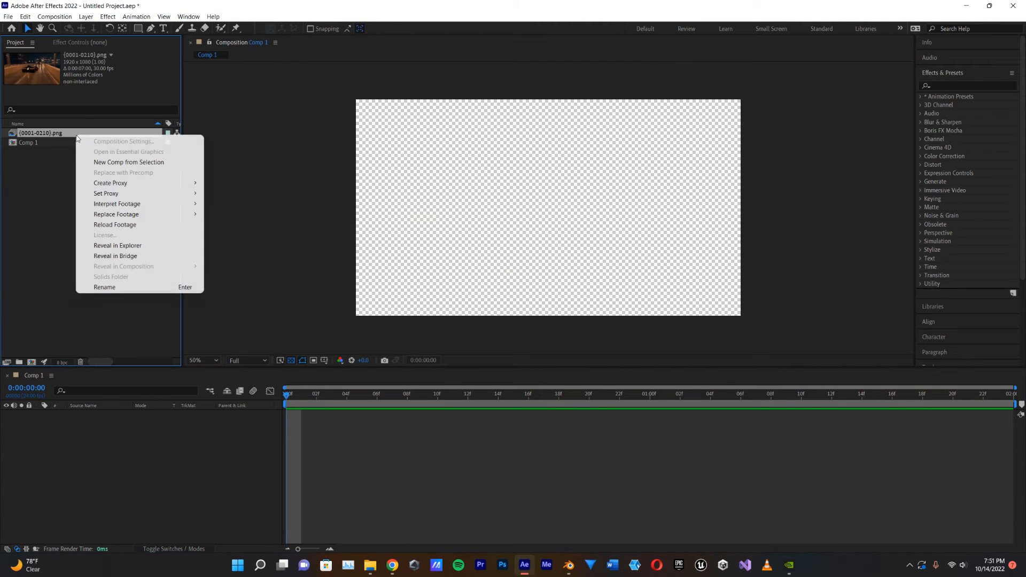
{"action": "mouse_move", "coordinate": [129, 162]}
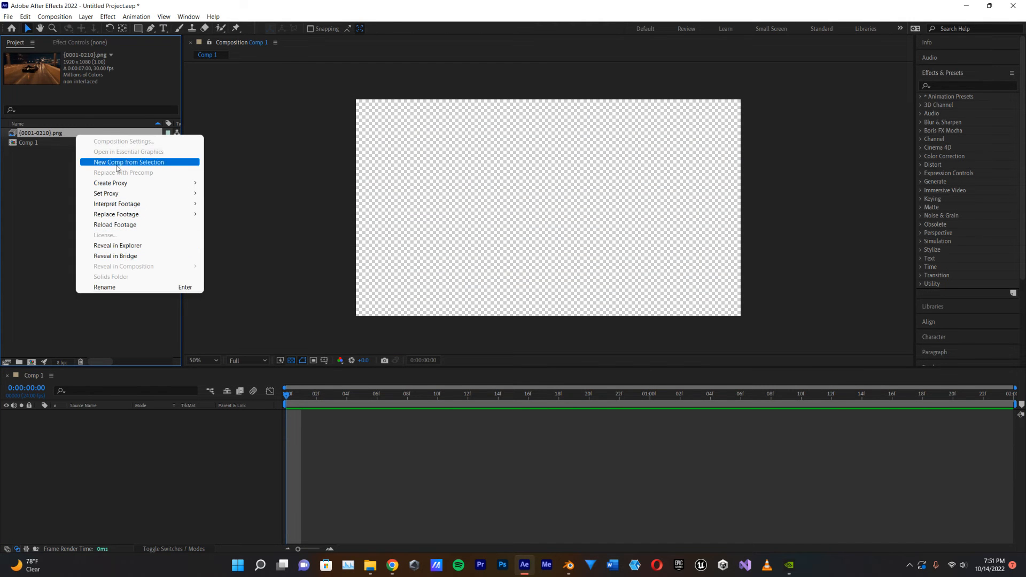
{"action": "left_click", "coordinate": [129, 163]}
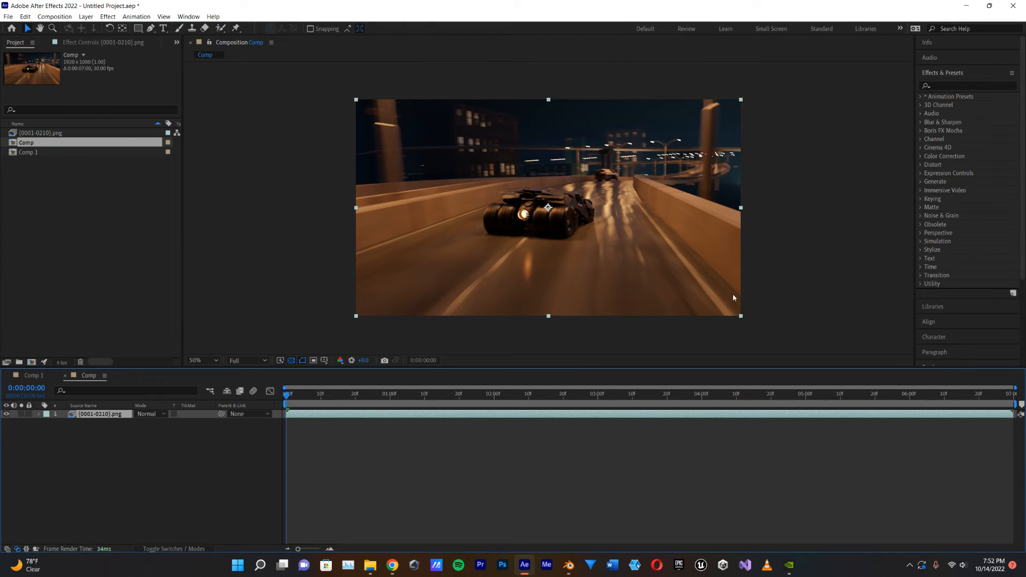
{"action": "left_click", "coordinate": [201, 360]}
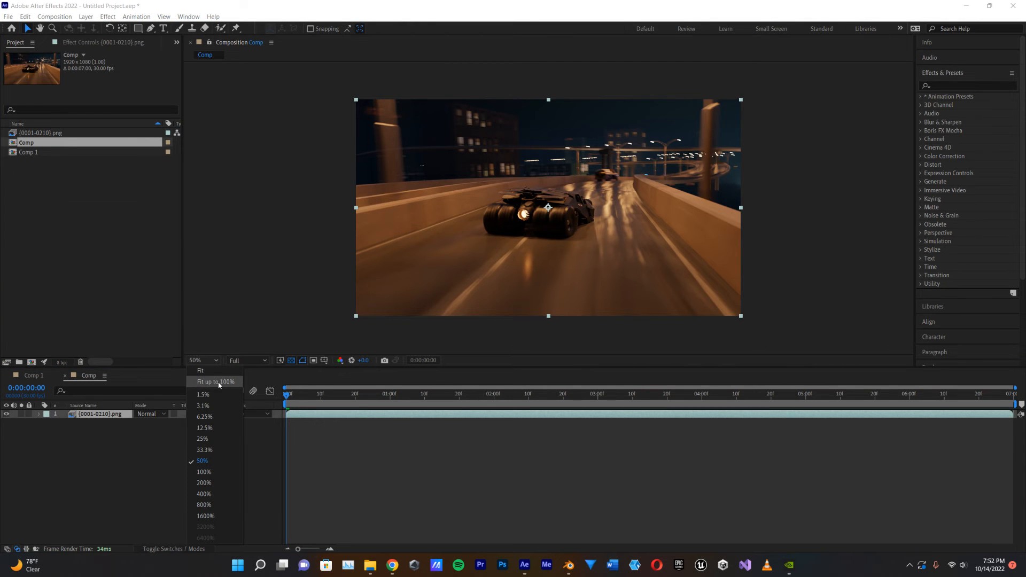
{"action": "left_click", "coordinate": [215, 381]}
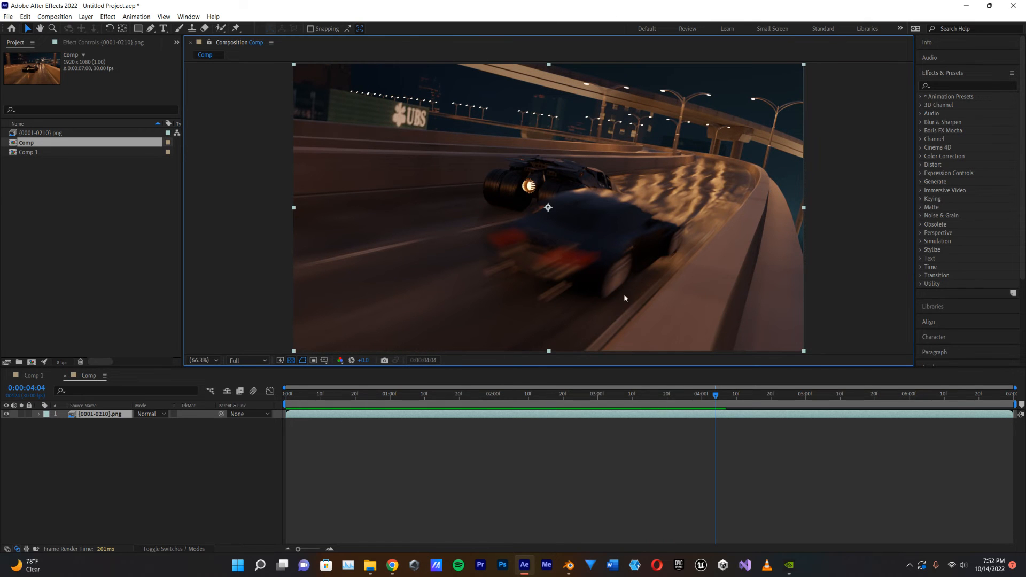
{"action": "mouse_move", "coordinate": [747, 120]}
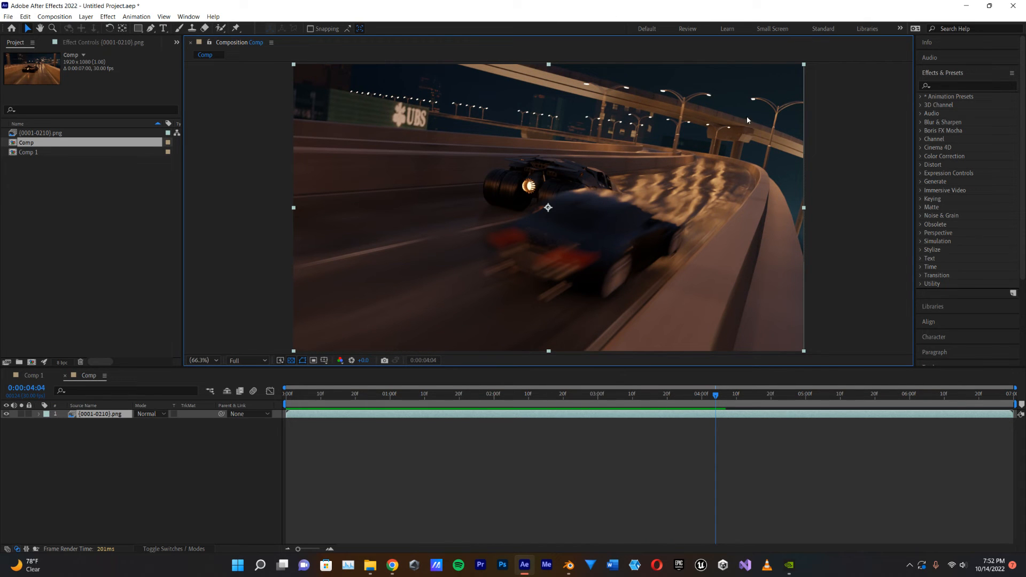
{"action": "left_click", "coordinate": [583, 394]}
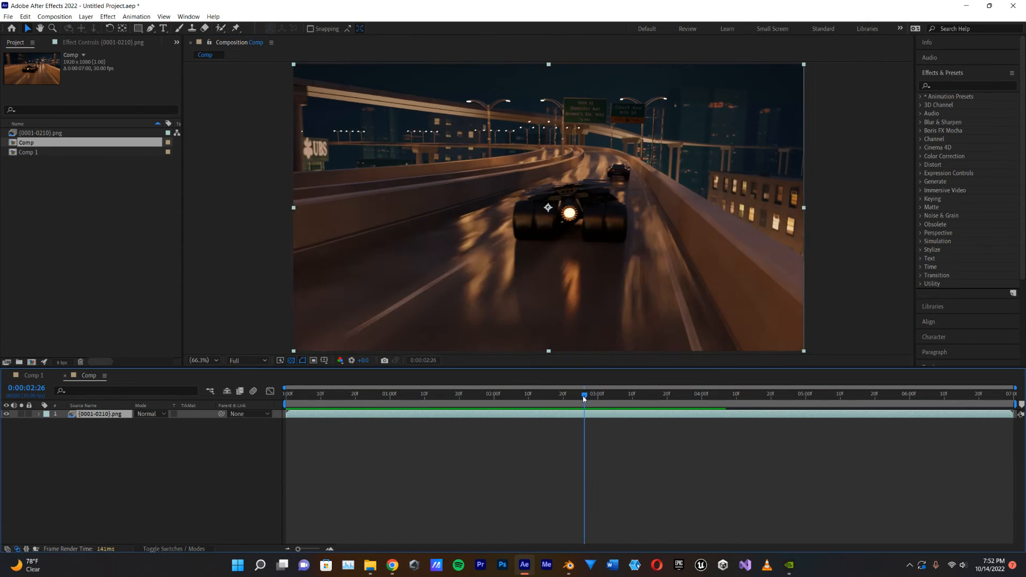
{"action": "left_click", "coordinate": [456, 393]}
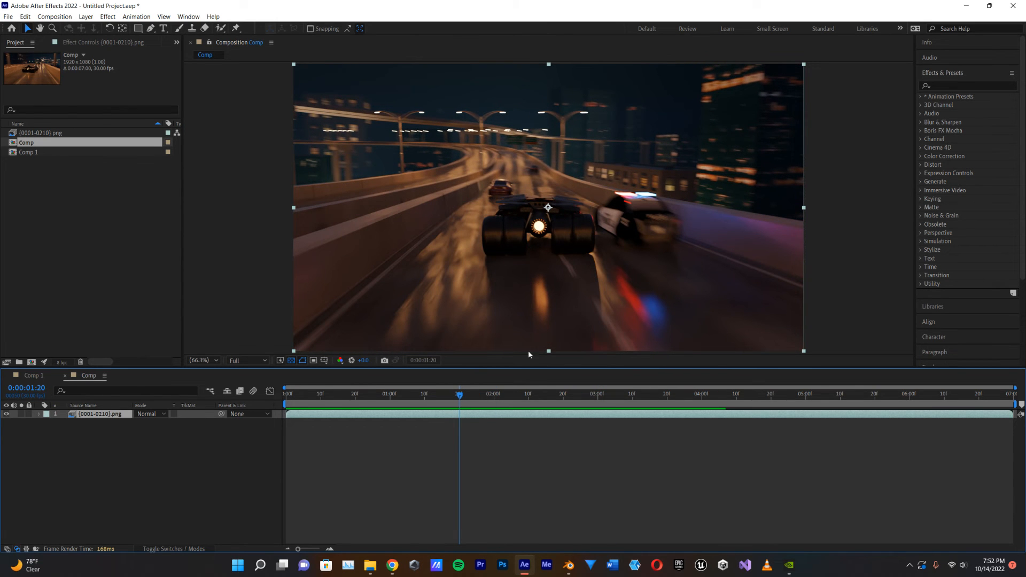
{"action": "left_click", "coordinate": [383, 393]}
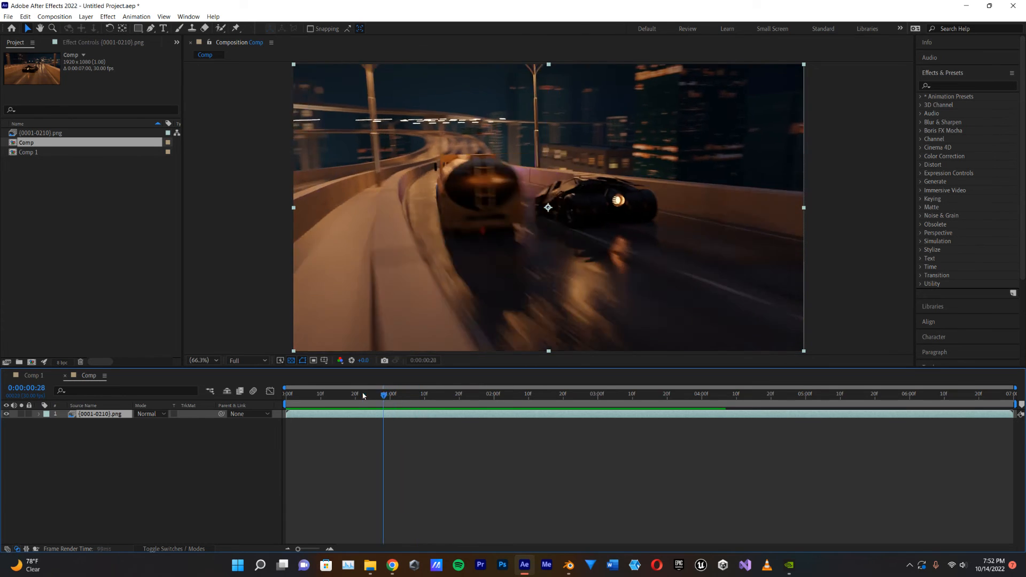
{"action": "left_click", "coordinate": [359, 394]}
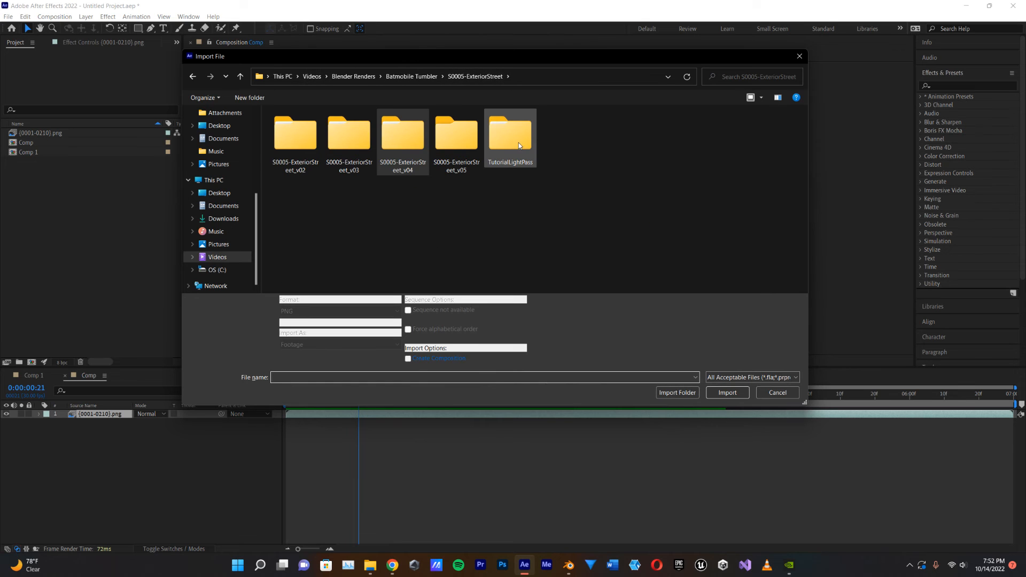
- Import the 0001–0210 PNG sequence from the TutorialLightPass folder
{"action": "double_click", "coordinate": [511, 131]}
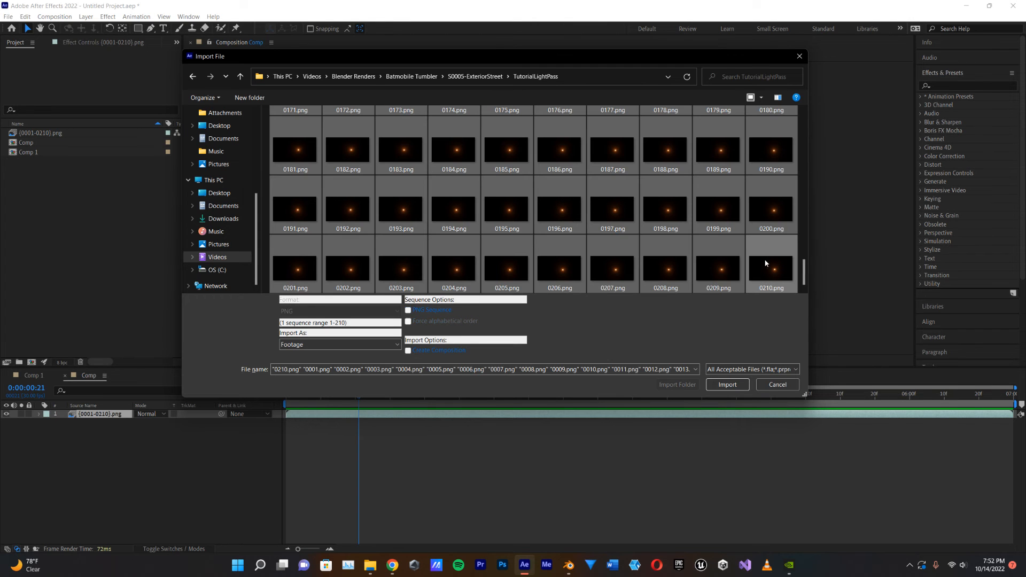
{"action": "left_click", "coordinate": [726, 384]}
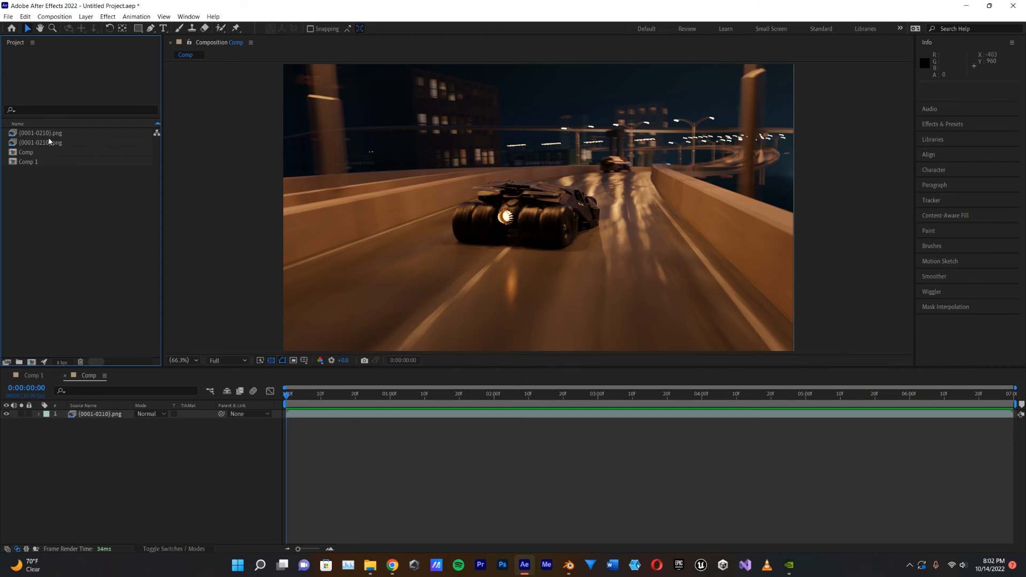
- Place the light-pass footage above the render layer and blend it in Screen mode
{"action": "left_click", "coordinate": [39, 142]}
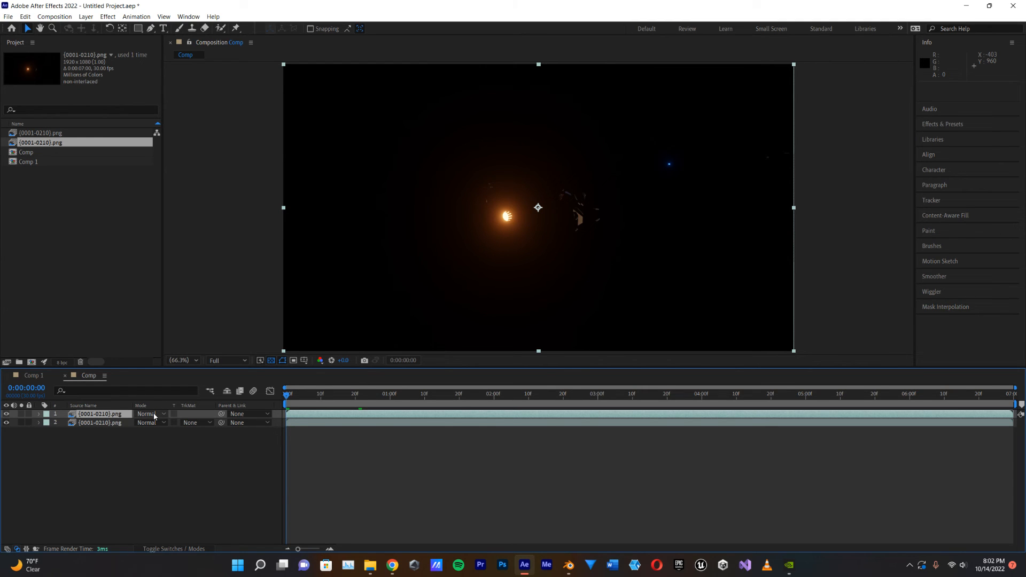
{"action": "left_click", "coordinate": [149, 413]}
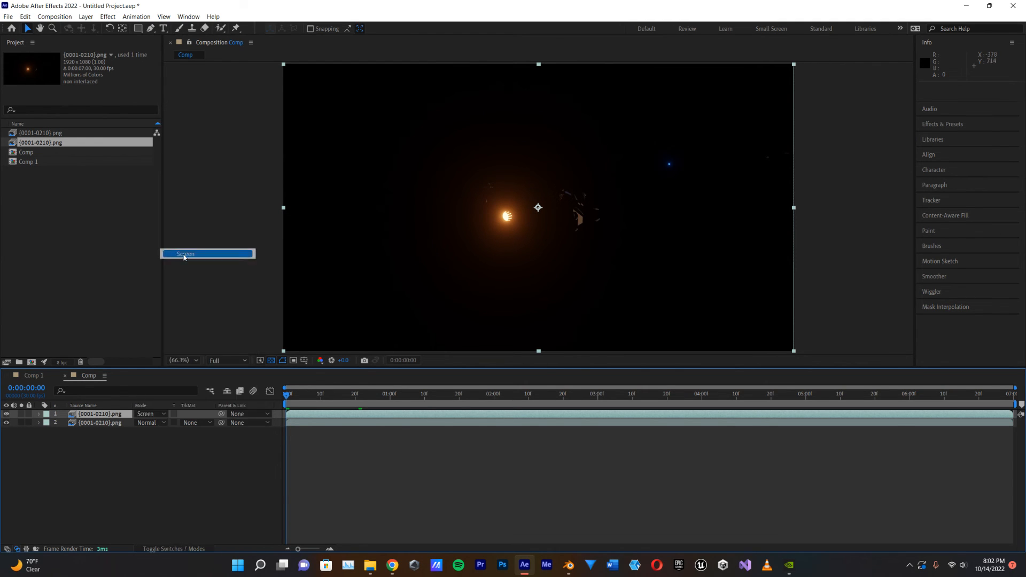